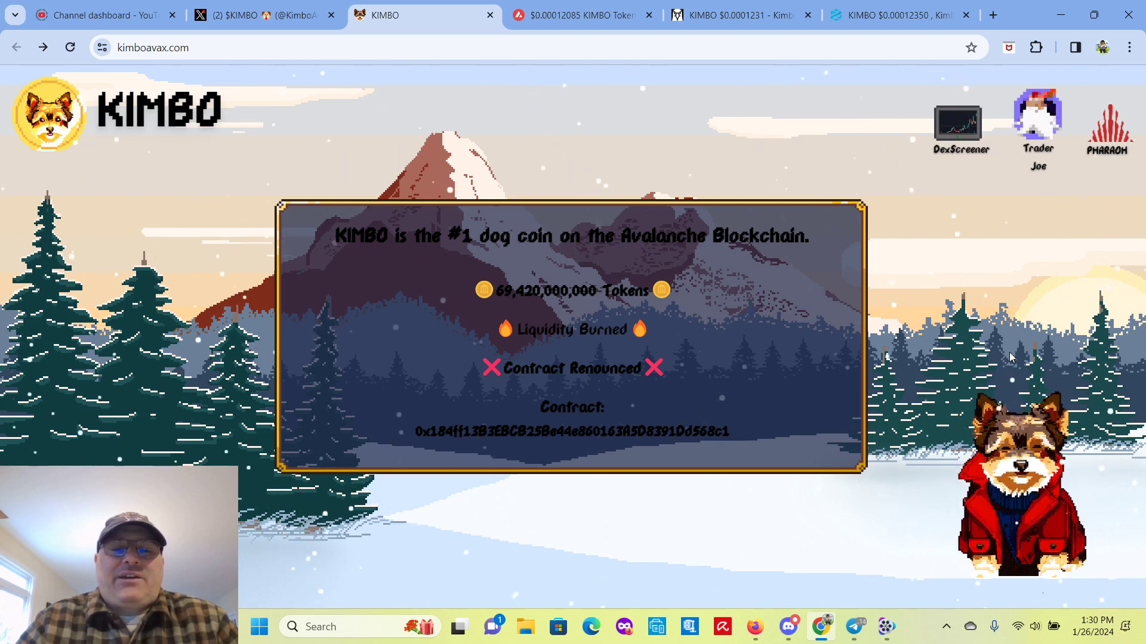
{"action": "mouse_move", "coordinate": [869, 161]}
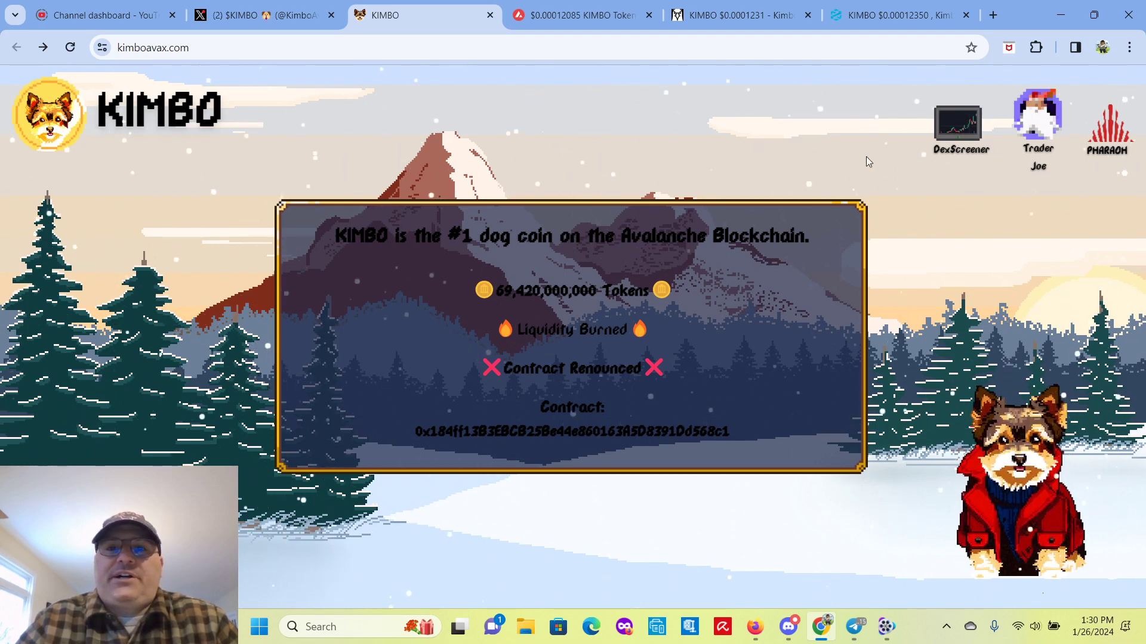
{"action": "mouse_move", "coordinate": [717, 124]}
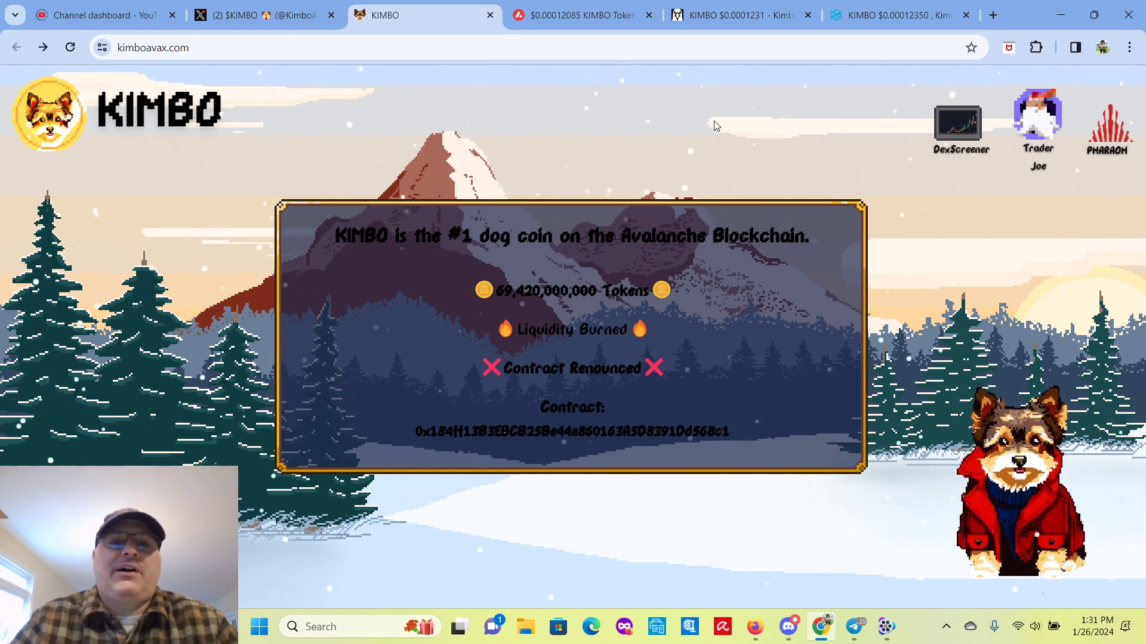
{"action": "mouse_move", "coordinate": [647, 132]}
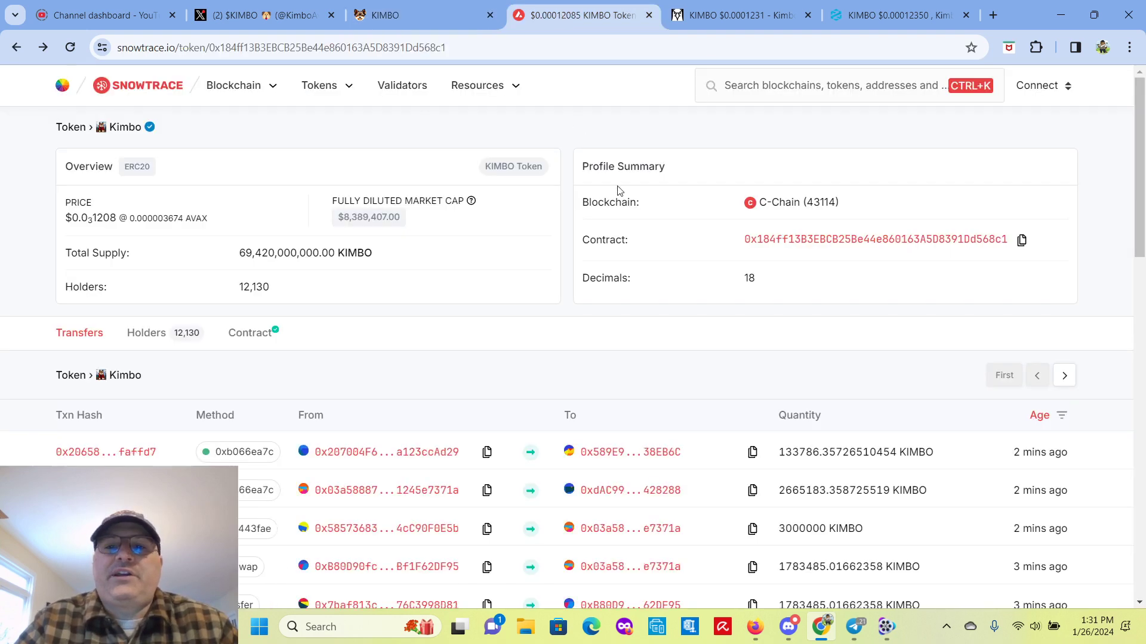
{"action": "mouse_move", "coordinate": [557, 373]}
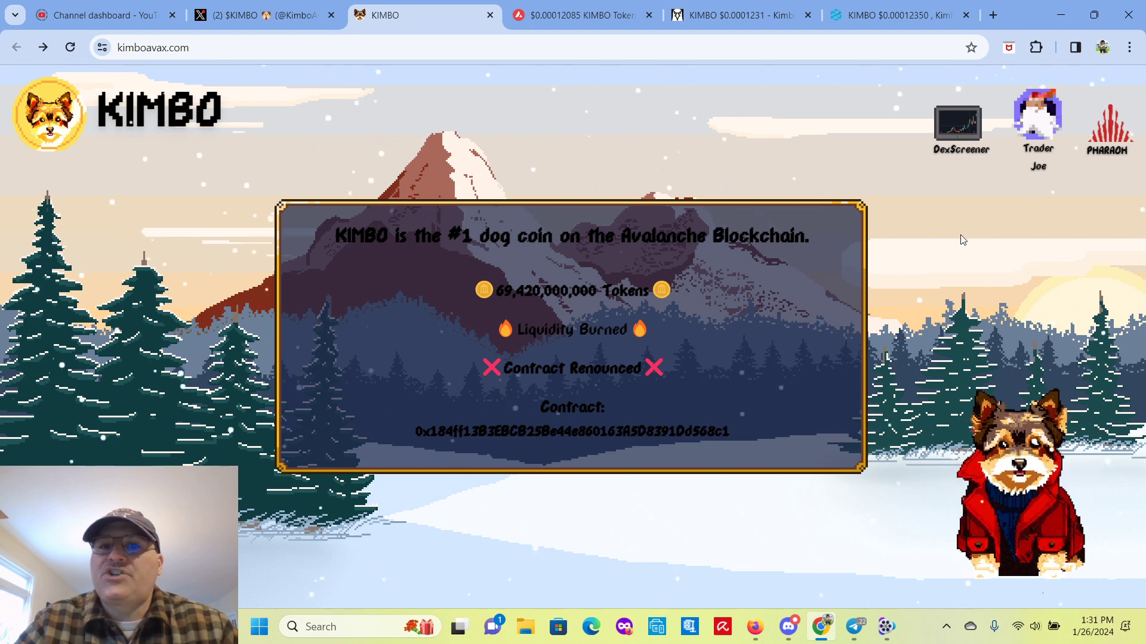
{"action": "mouse_move", "coordinate": [1014, 204]}
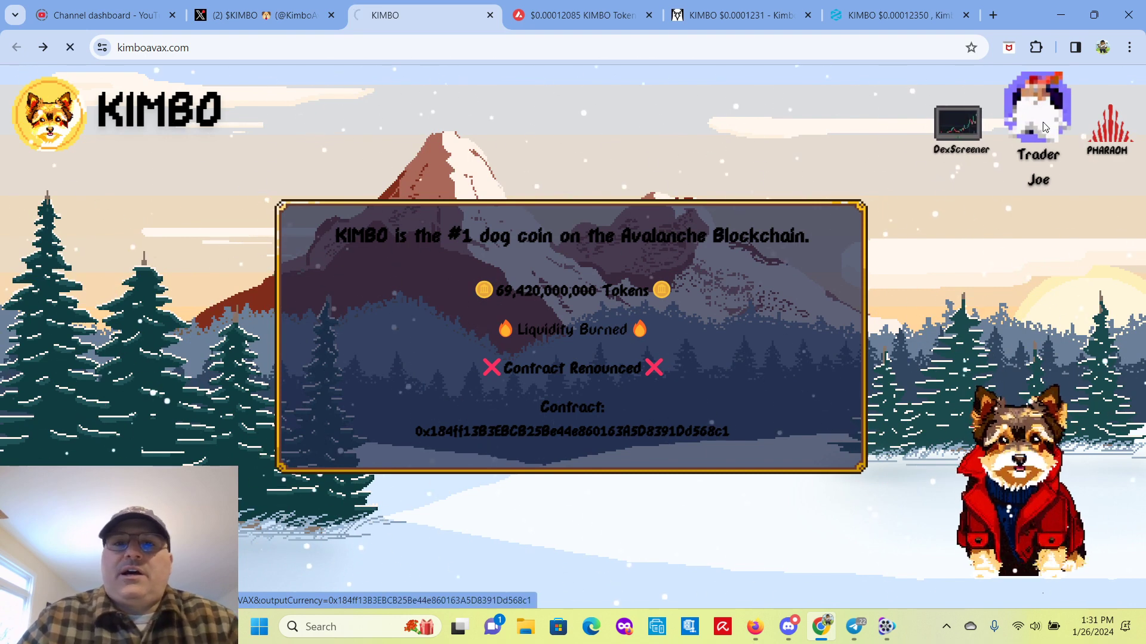
{"action": "left_click", "coordinate": [1037, 117]}
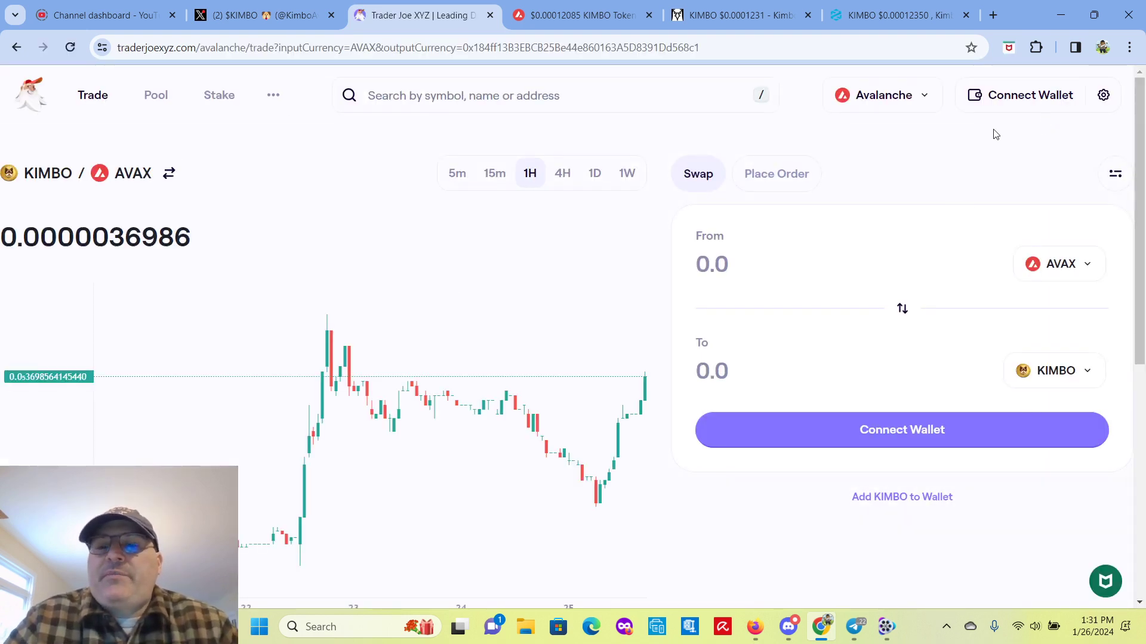
{"action": "mouse_move", "coordinate": [1009, 130]}
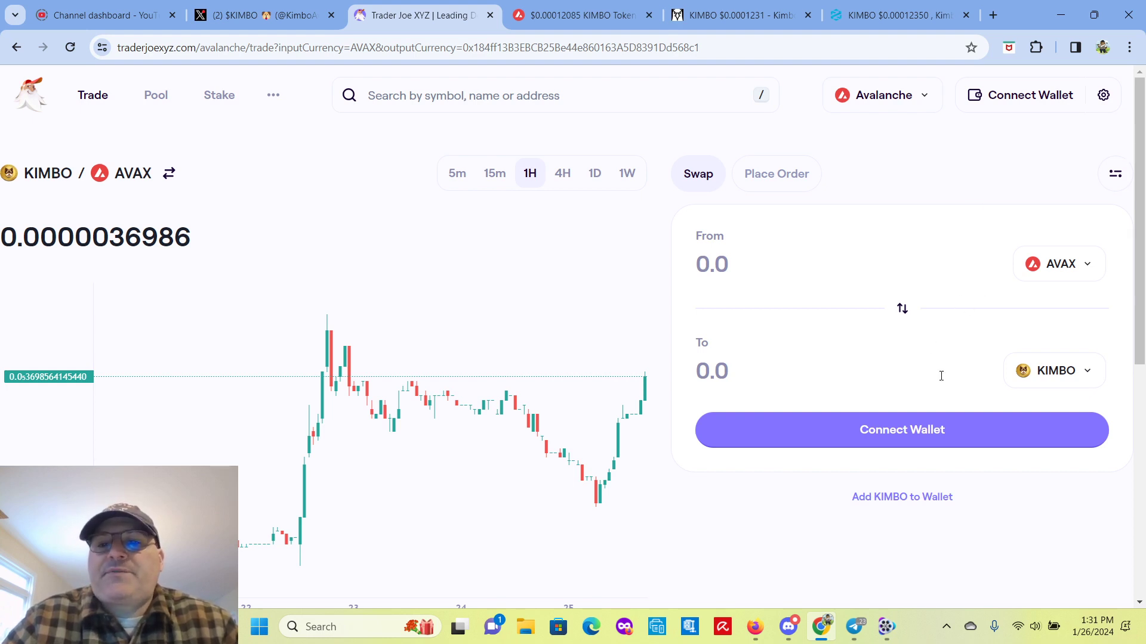
{"action": "mouse_move", "coordinate": [893, 140]}
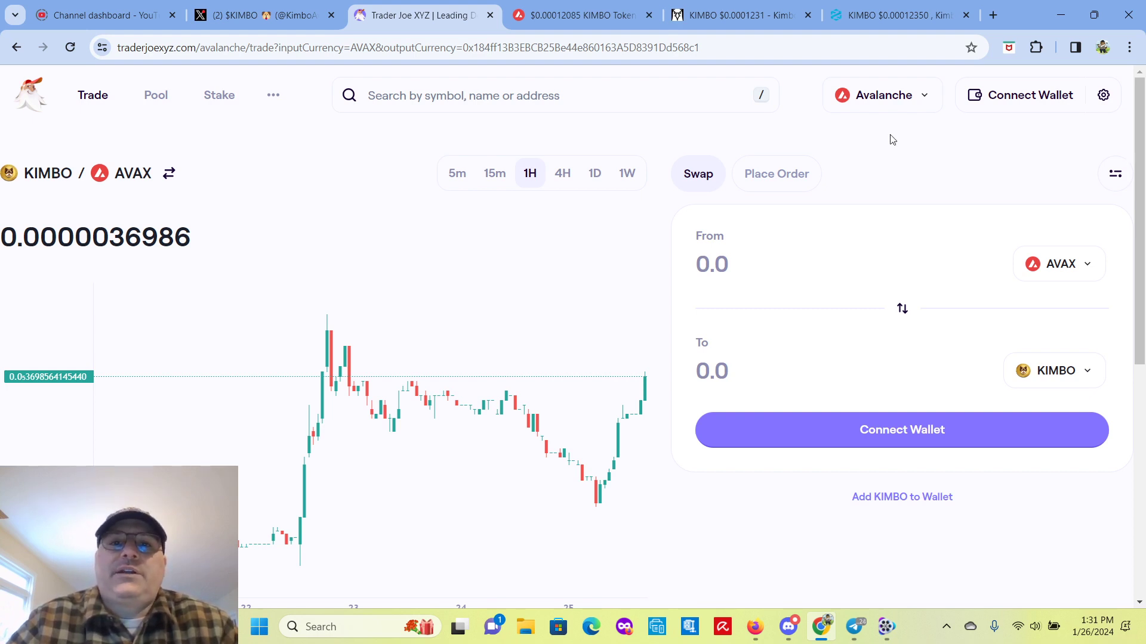
{"action": "mouse_move", "coordinate": [698, 133]}
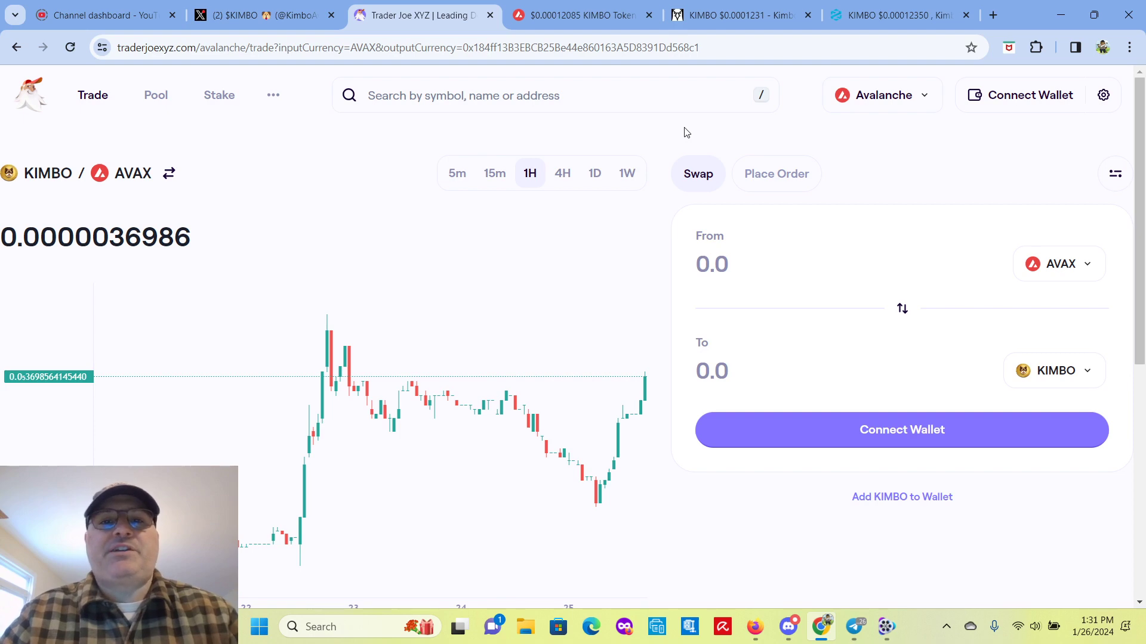
{"action": "mouse_move", "coordinate": [318, 71]}
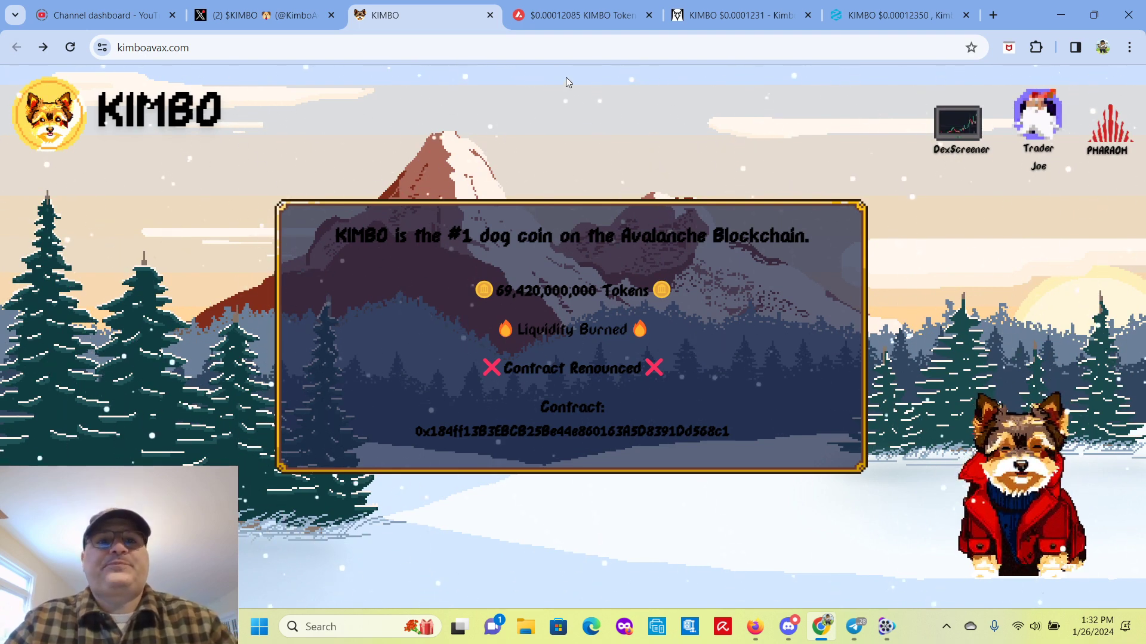
{"action": "mouse_move", "coordinate": [430, 105]}
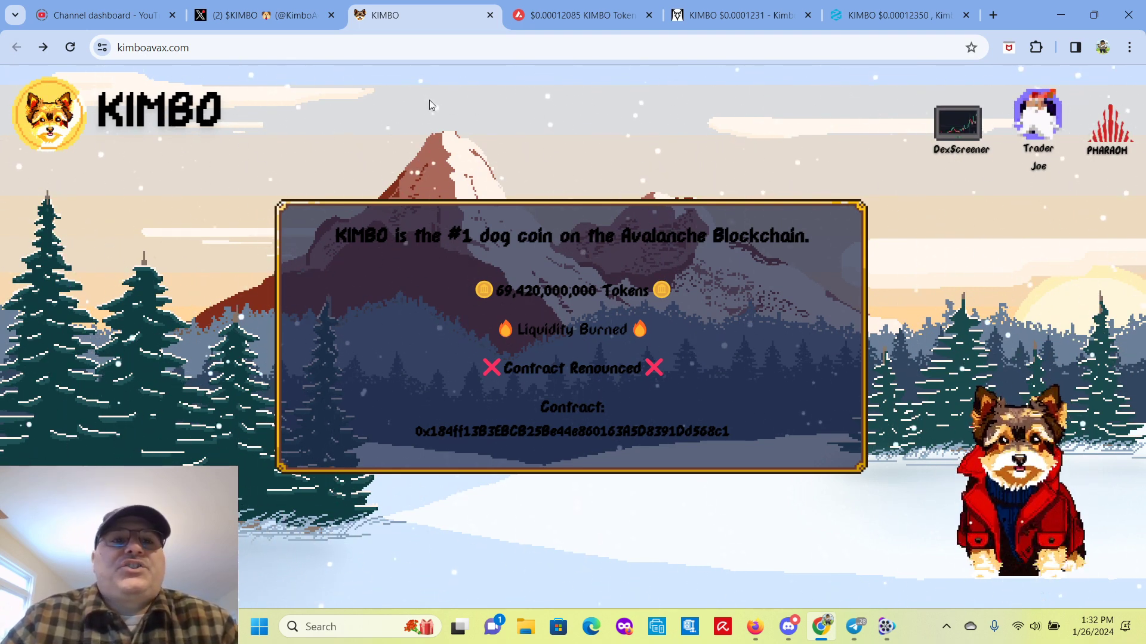
Step: Bring up the $KIMBO X profile's pinned post with ticker, chain, contract address and links
{"action": "left_click", "coordinate": [263, 14]}
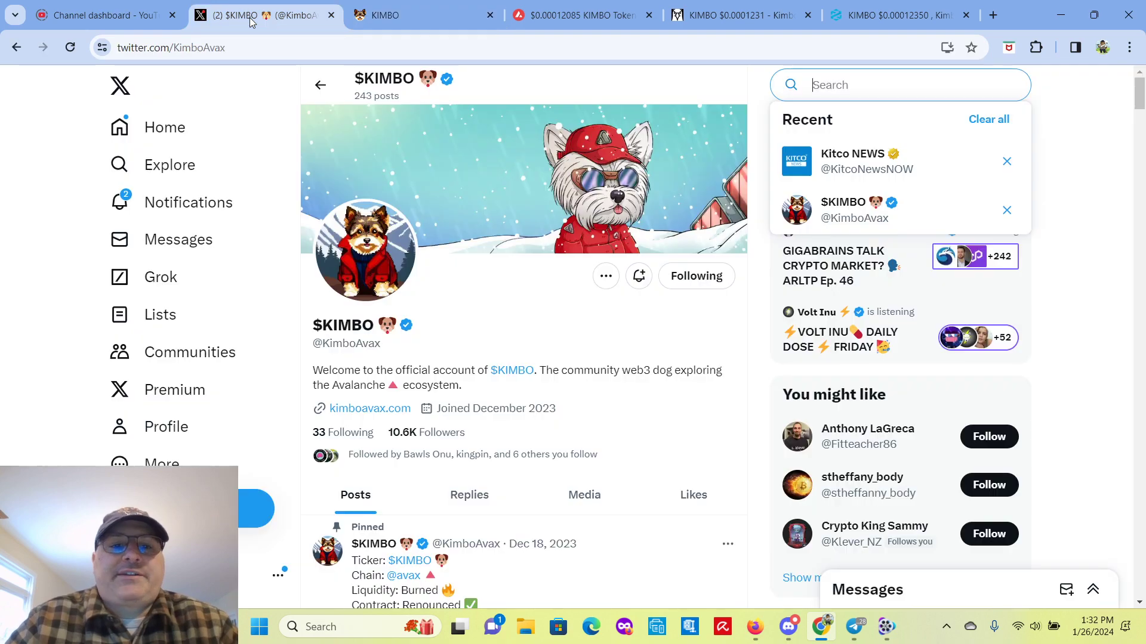
{"action": "mouse_move", "coordinate": [1085, 136]}
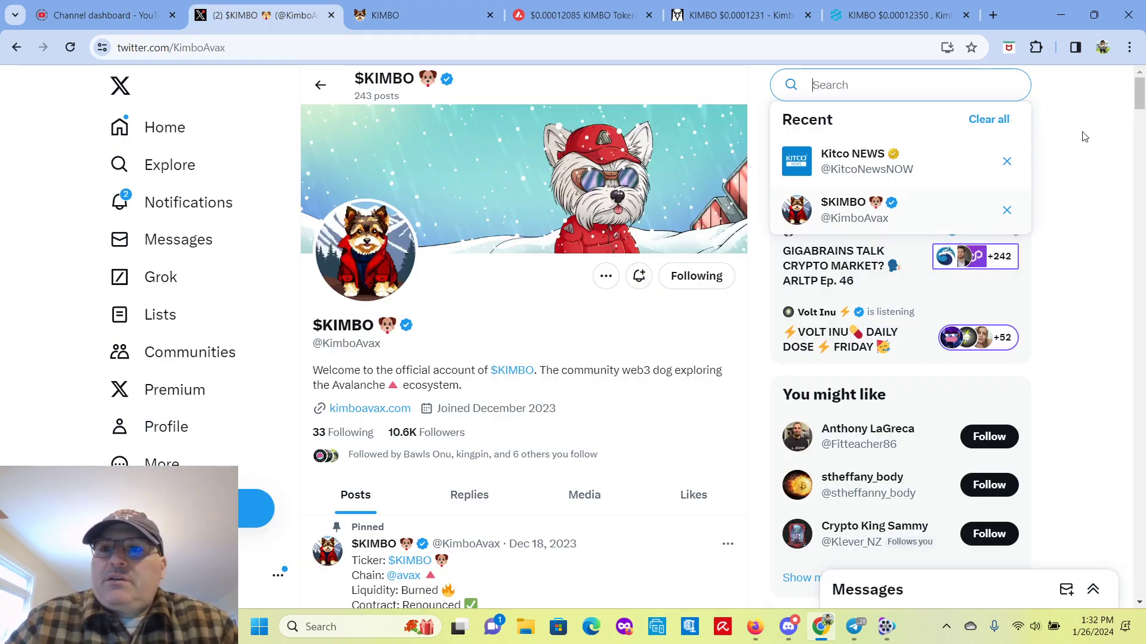
{"action": "scroll", "scroll_direction": "down", "scroll_amount": 3}
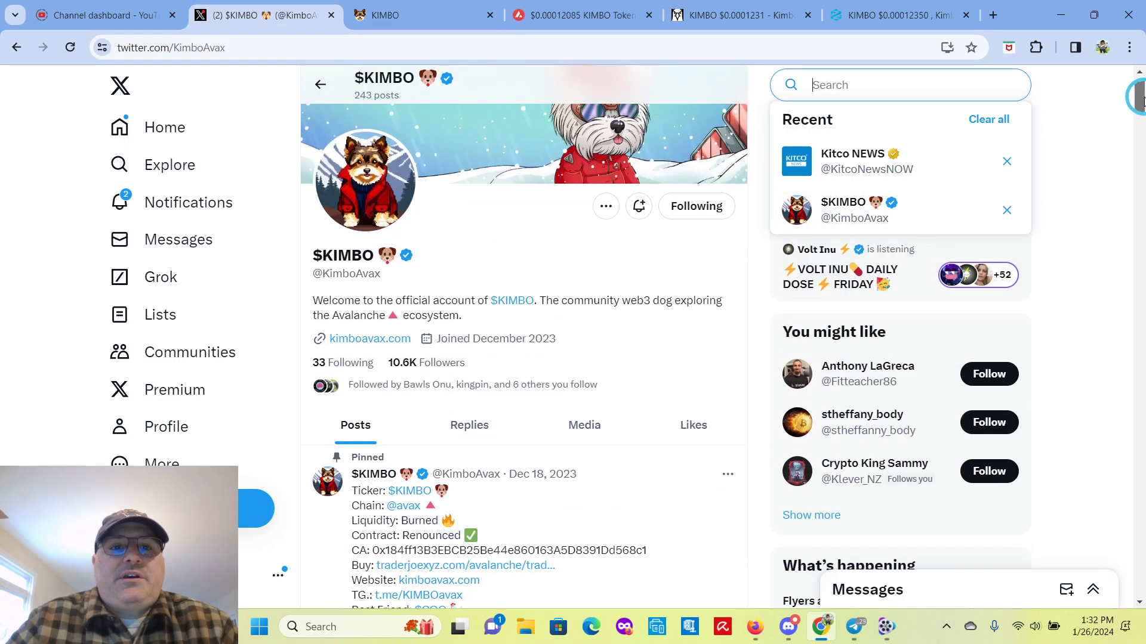
{"action": "scroll", "scroll_direction": "down", "scroll_amount": 3}
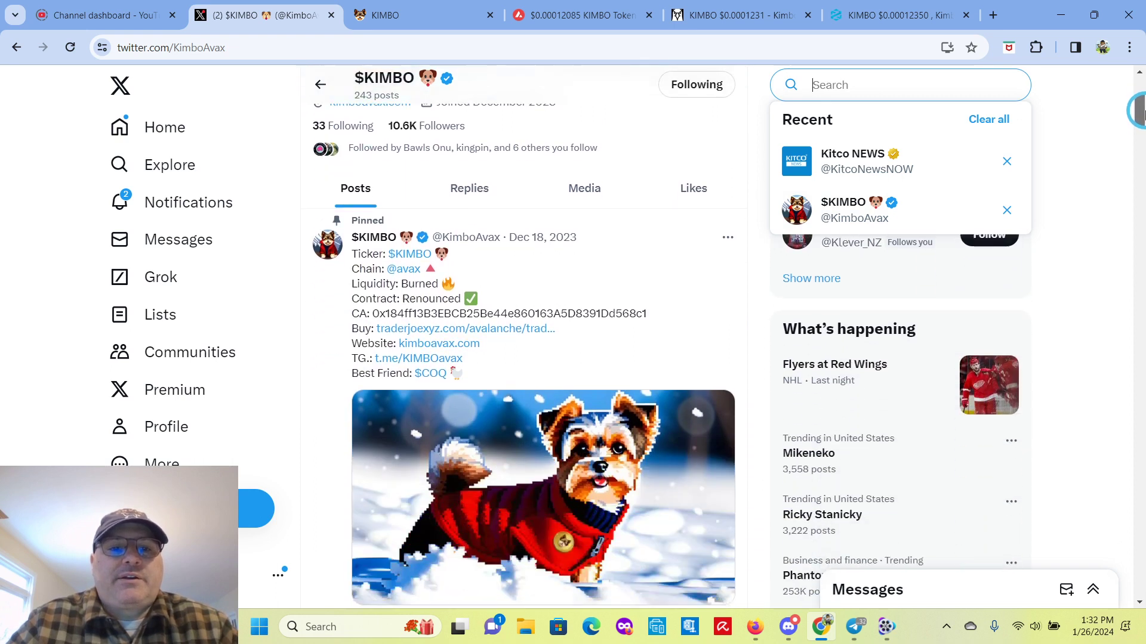
{"action": "scroll", "scroll_direction": "down", "scroll_amount": 3}
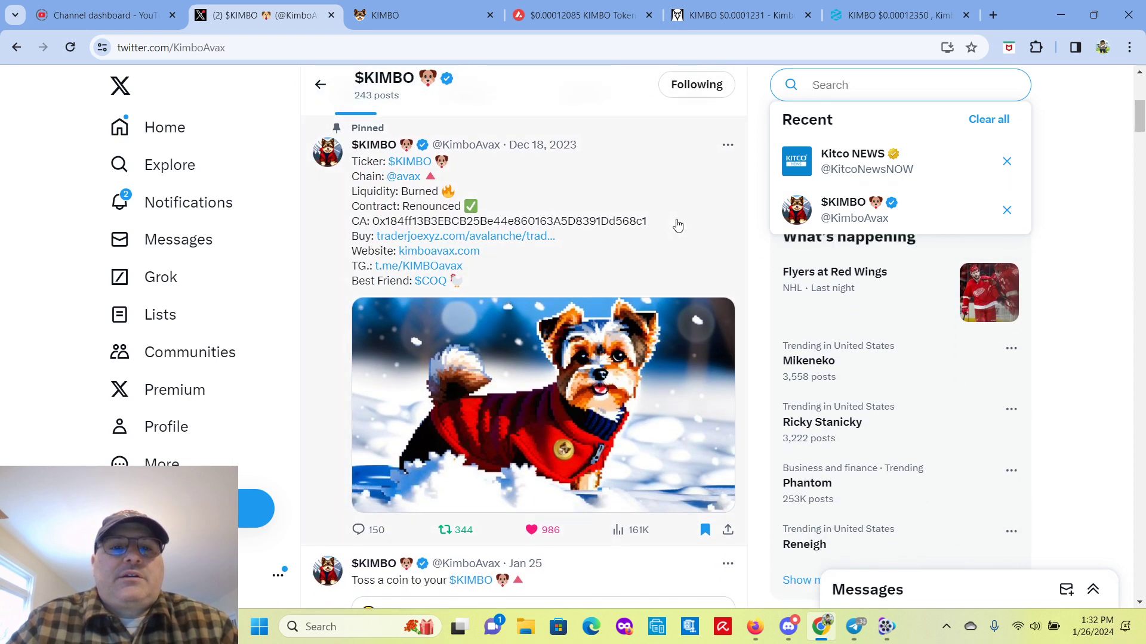
{"action": "mouse_move", "coordinate": [425, 206]}
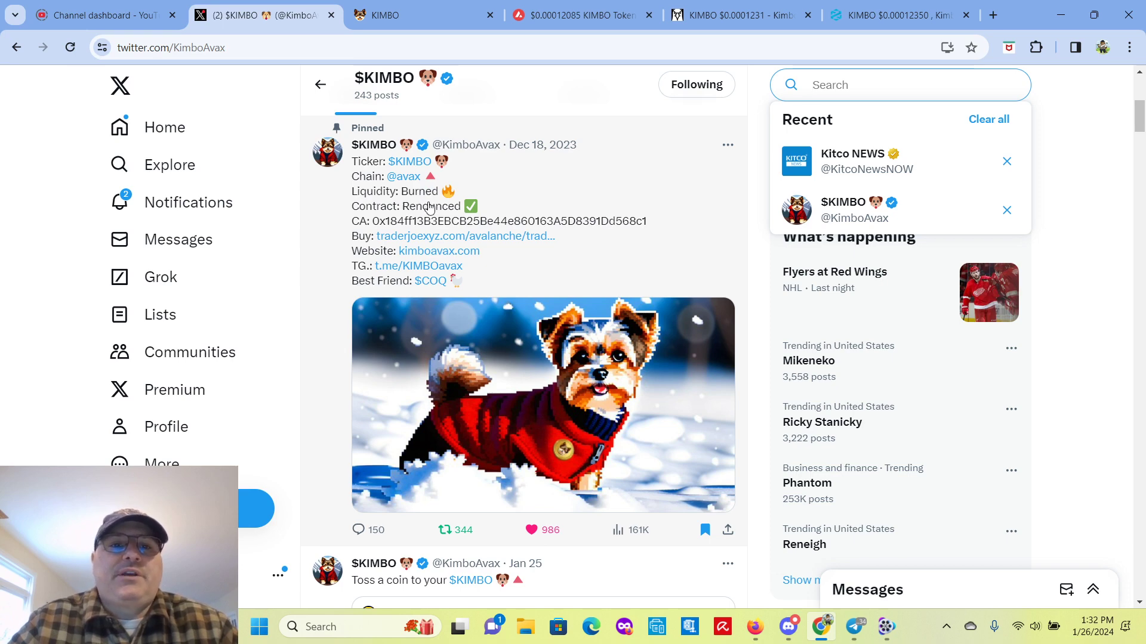
{"action": "mouse_move", "coordinate": [538, 193]}
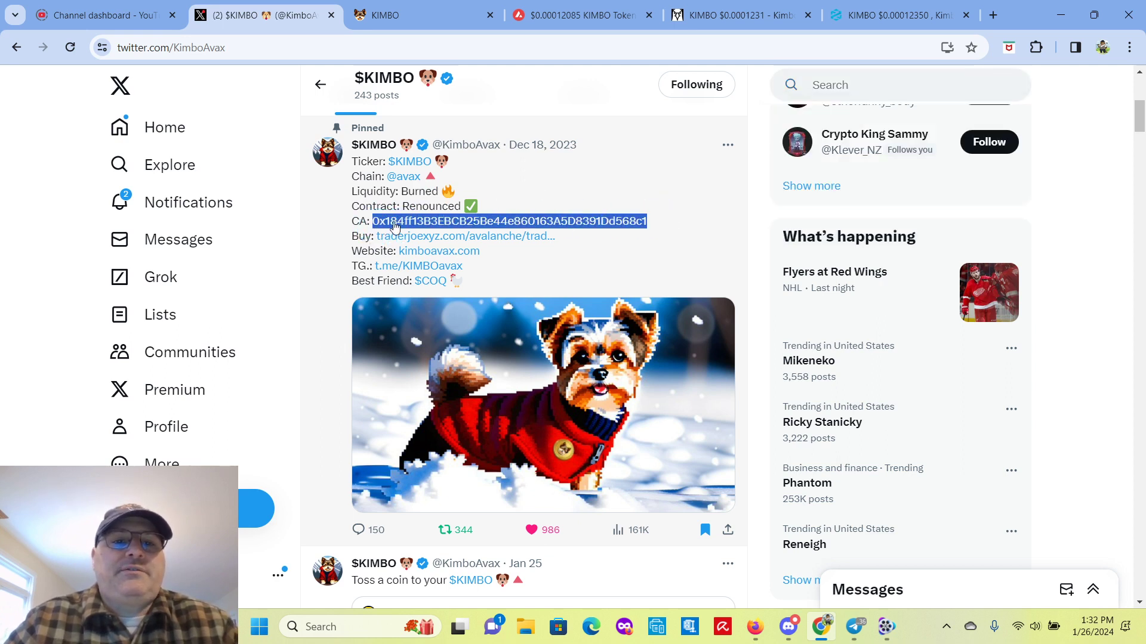
{"action": "mouse_move", "coordinate": [438, 251]}
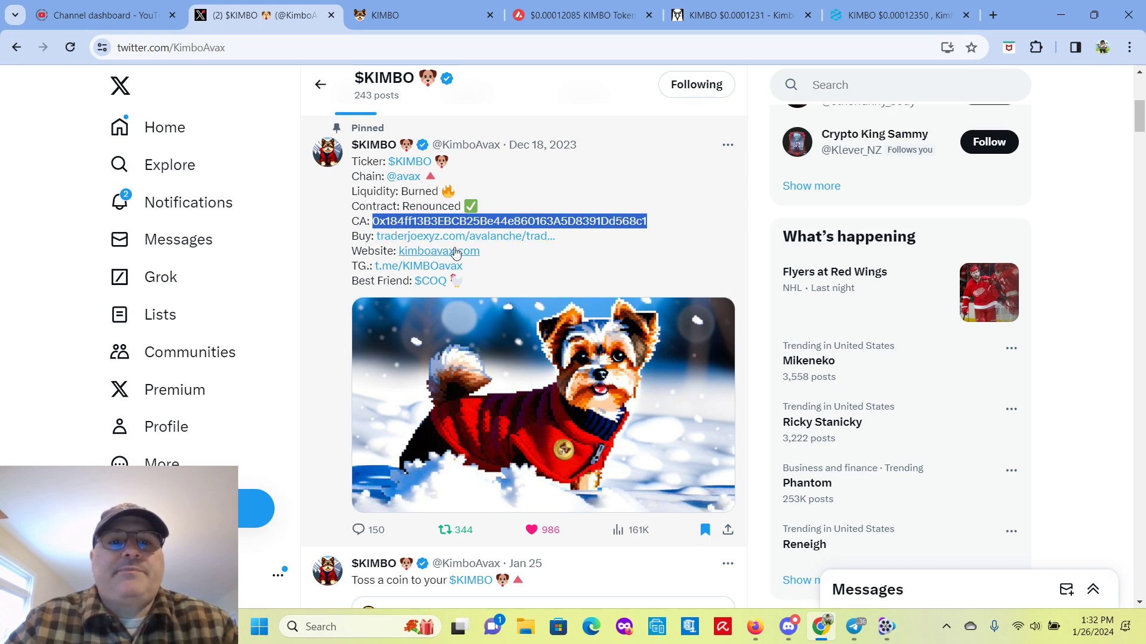
{"action": "mouse_move", "coordinate": [553, 268]}
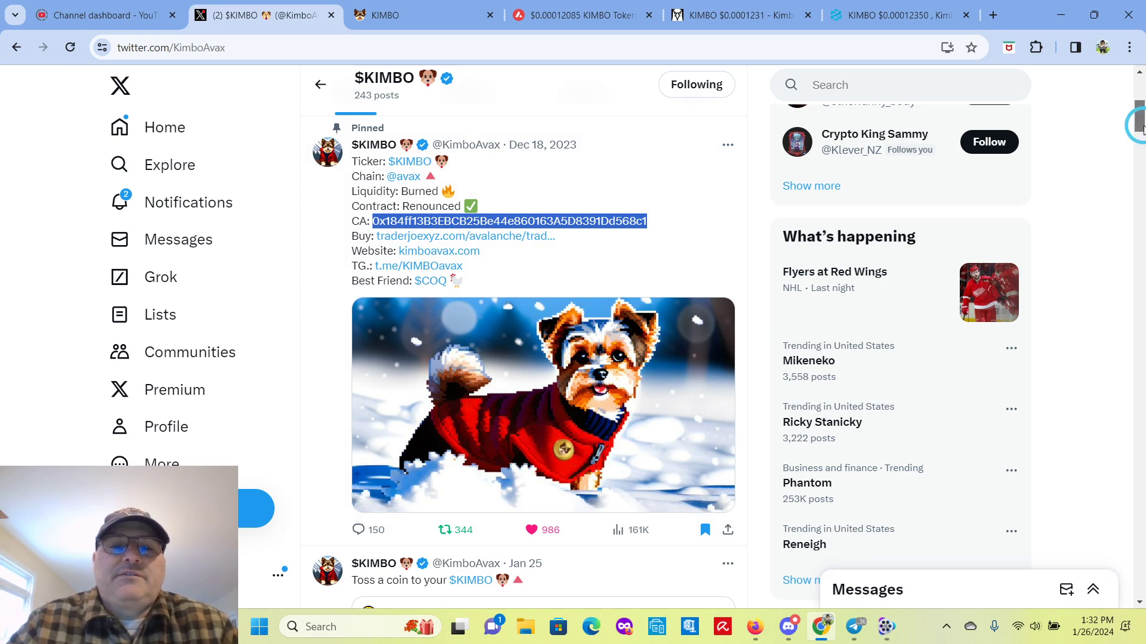
Step: Browse down the $KIMBO timeline through the Bitget leaderboard and KIMBO FLIP posts
{"action": "scroll", "scroll_direction": "down", "scroll_amount": 3}
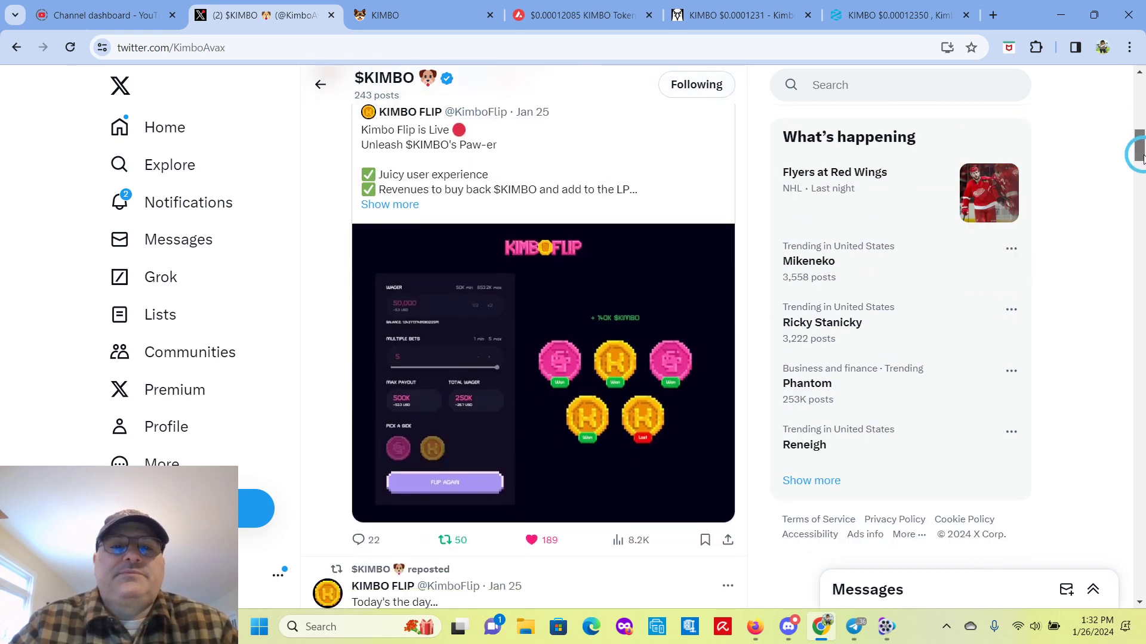
{"action": "scroll", "scroll_direction": "down", "scroll_amount": 3}
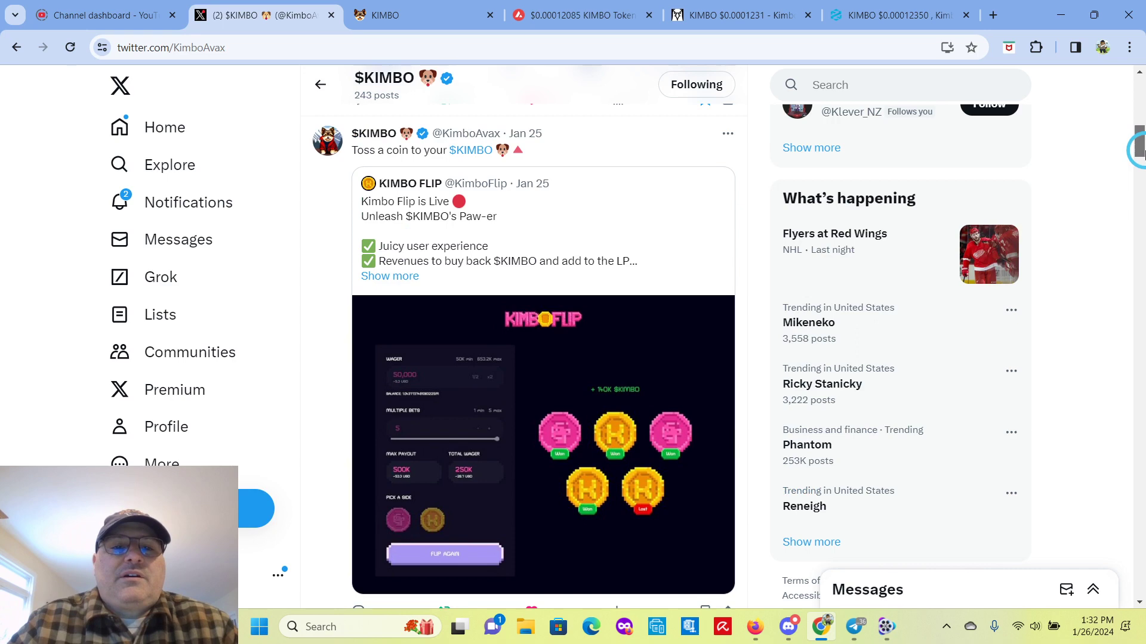
{"action": "scroll", "scroll_direction": "down", "scroll_amount": 3}
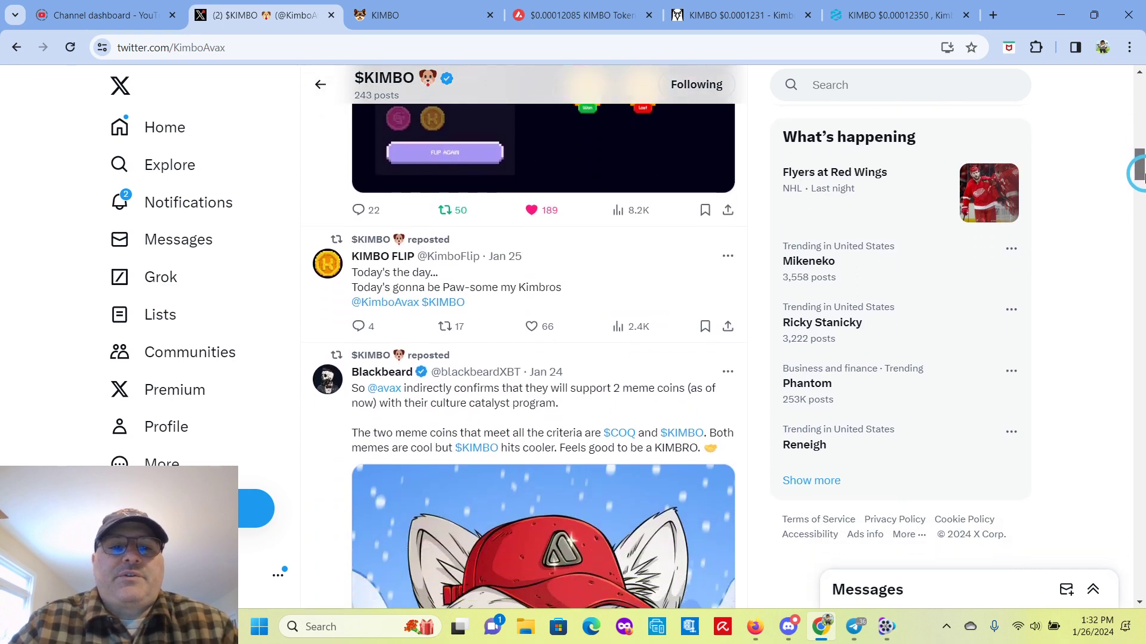
{"action": "scroll", "scroll_direction": "down", "scroll_amount": 3}
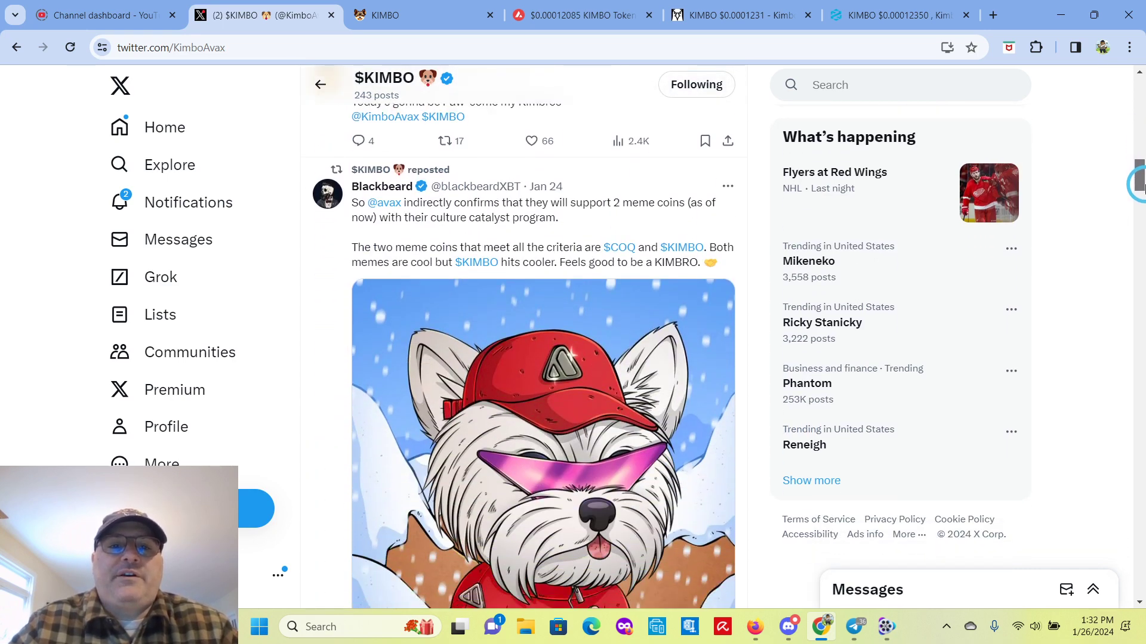
{"action": "scroll", "scroll_direction": "down", "scroll_amount": 3}
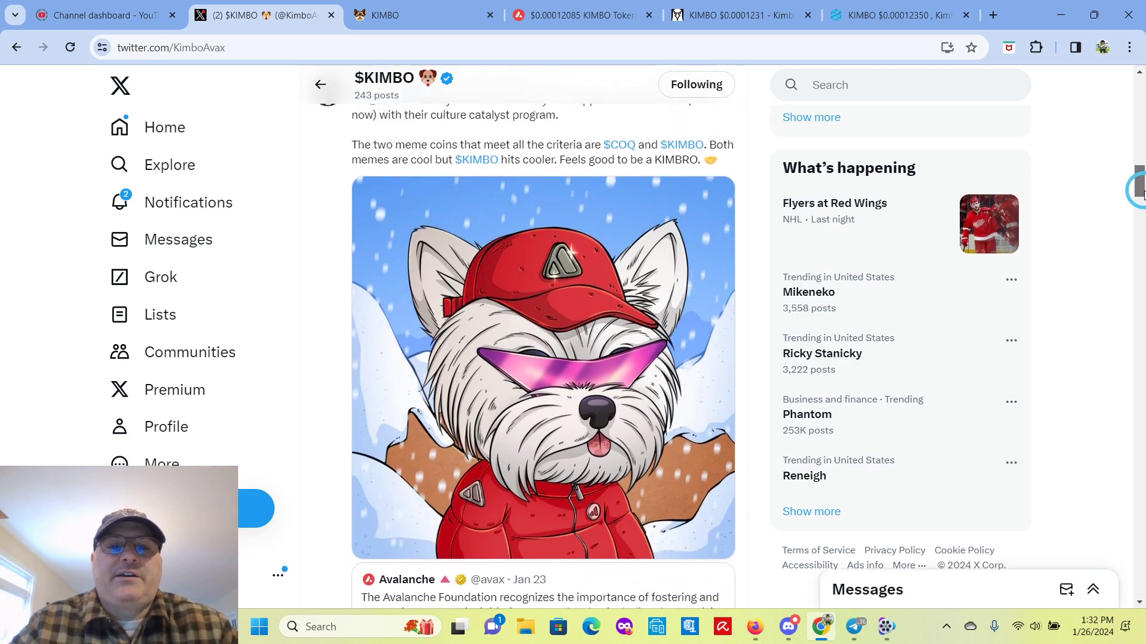
{"action": "scroll", "scroll_direction": "up", "scroll_amount": 3}
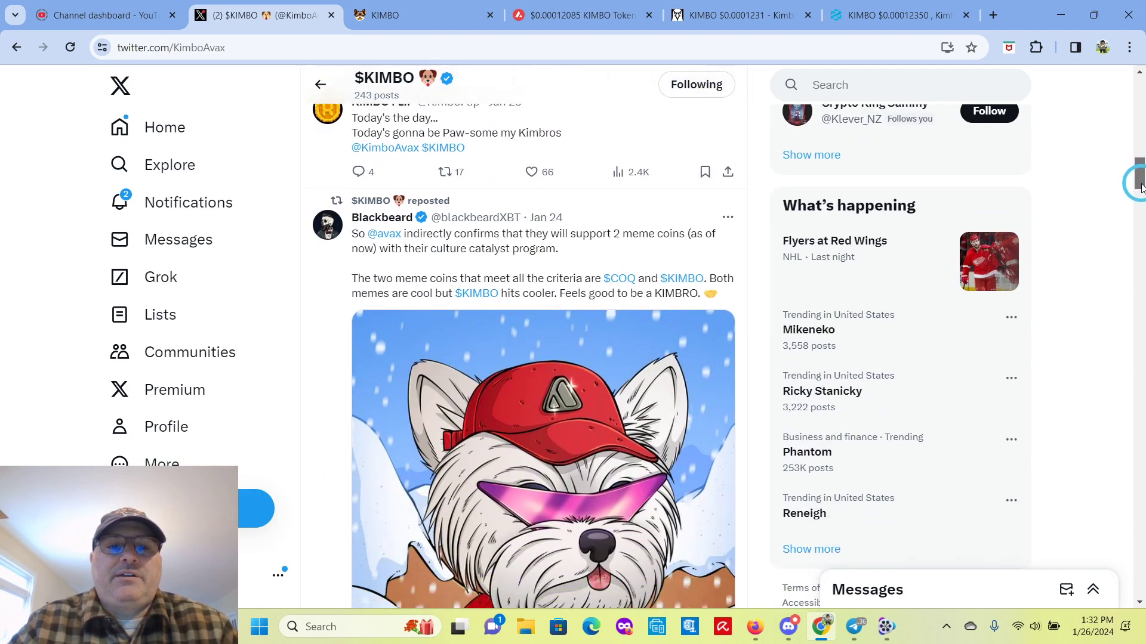
{"action": "scroll", "scroll_direction": "down", "scroll_amount": 3}
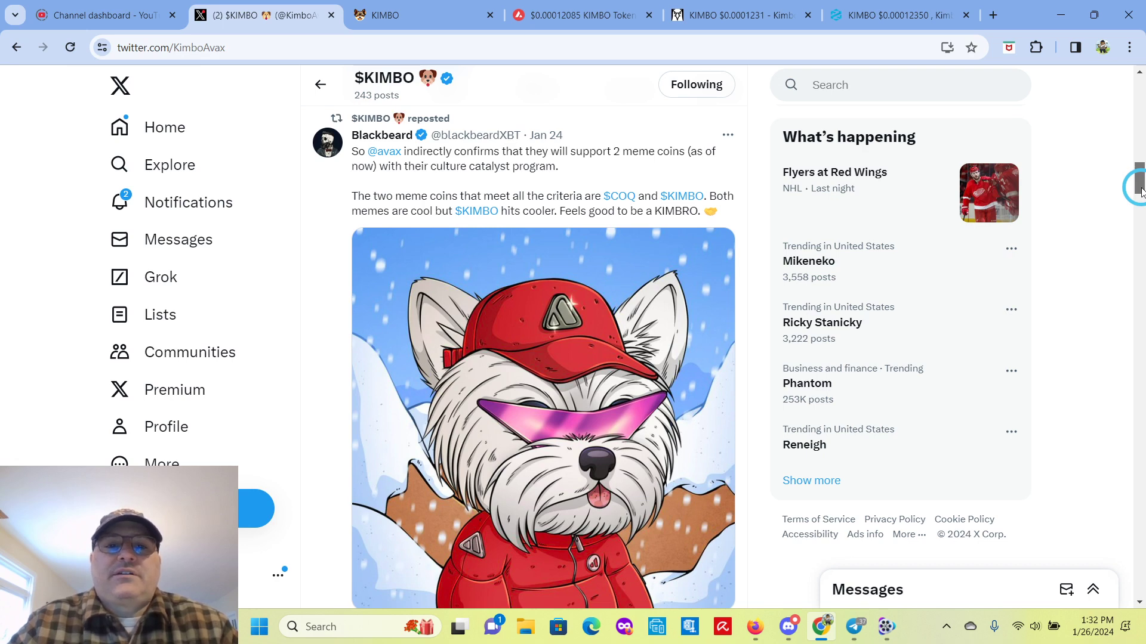
{"action": "scroll", "scroll_direction": "down", "scroll_amount": 3}
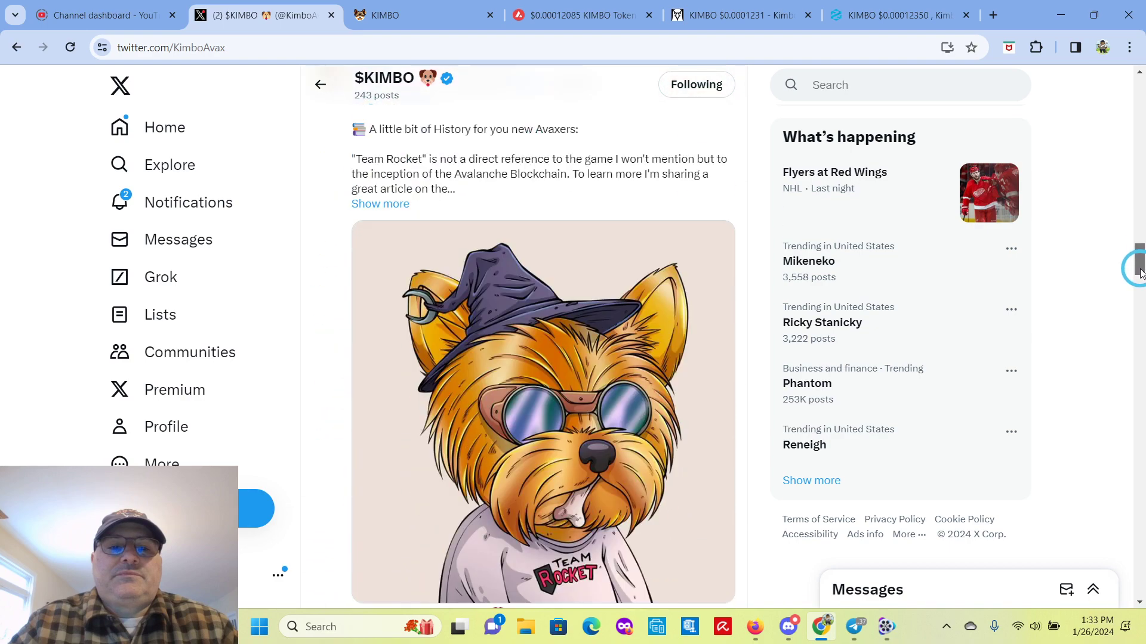
{"action": "scroll", "scroll_direction": "down", "scroll_amount": 3}
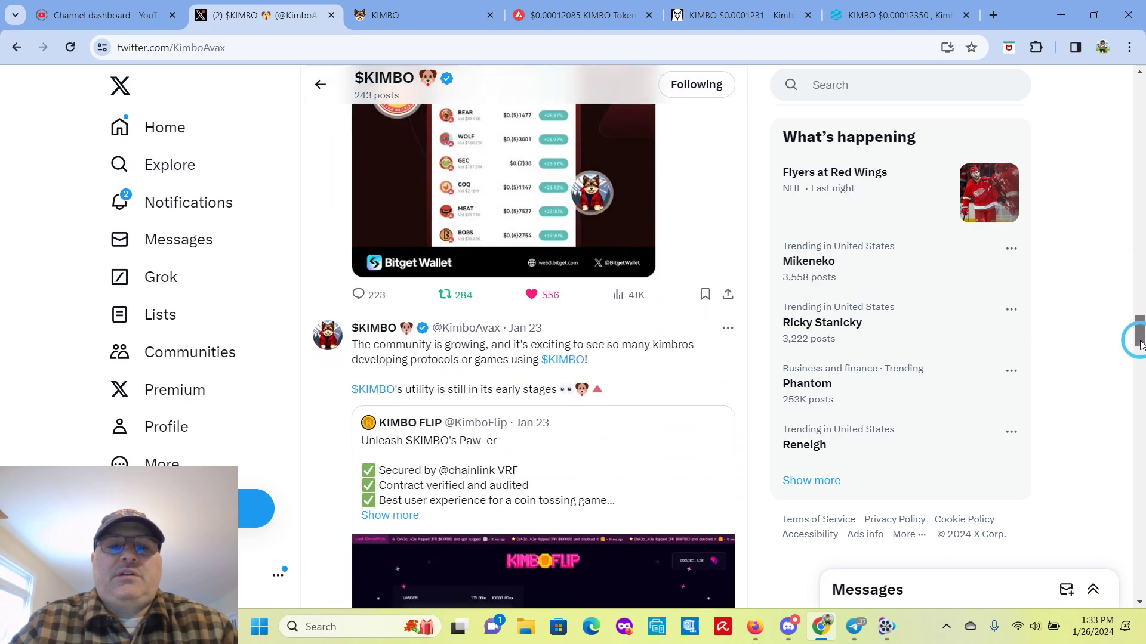
{"action": "scroll", "scroll_direction": "up", "scroll_amount": 3}
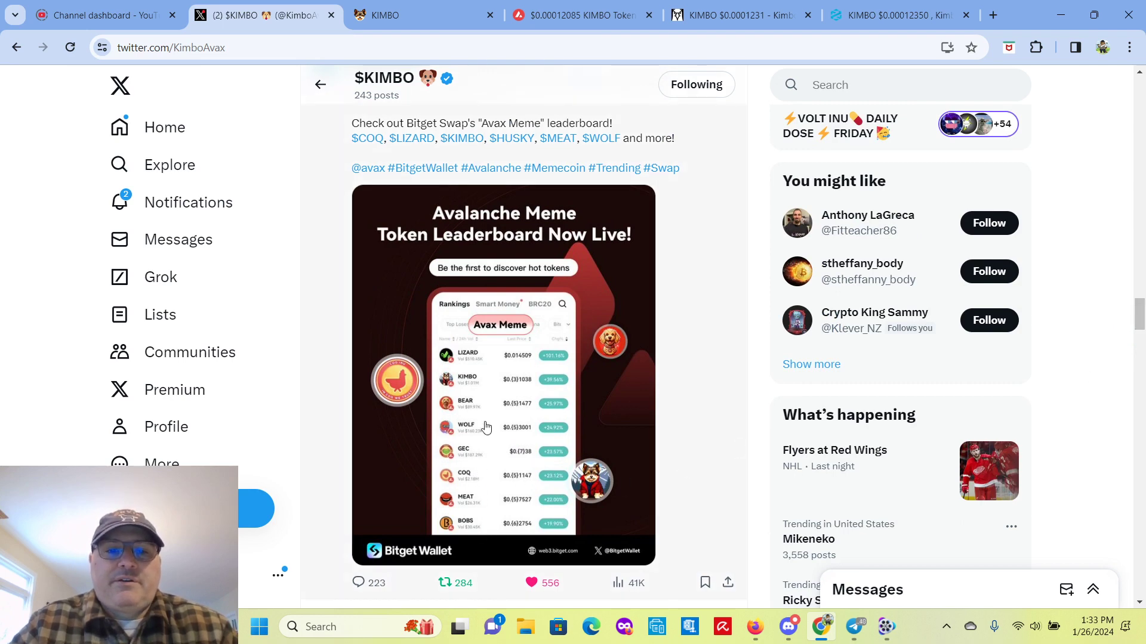
{"action": "mouse_move", "coordinate": [529, 361]}
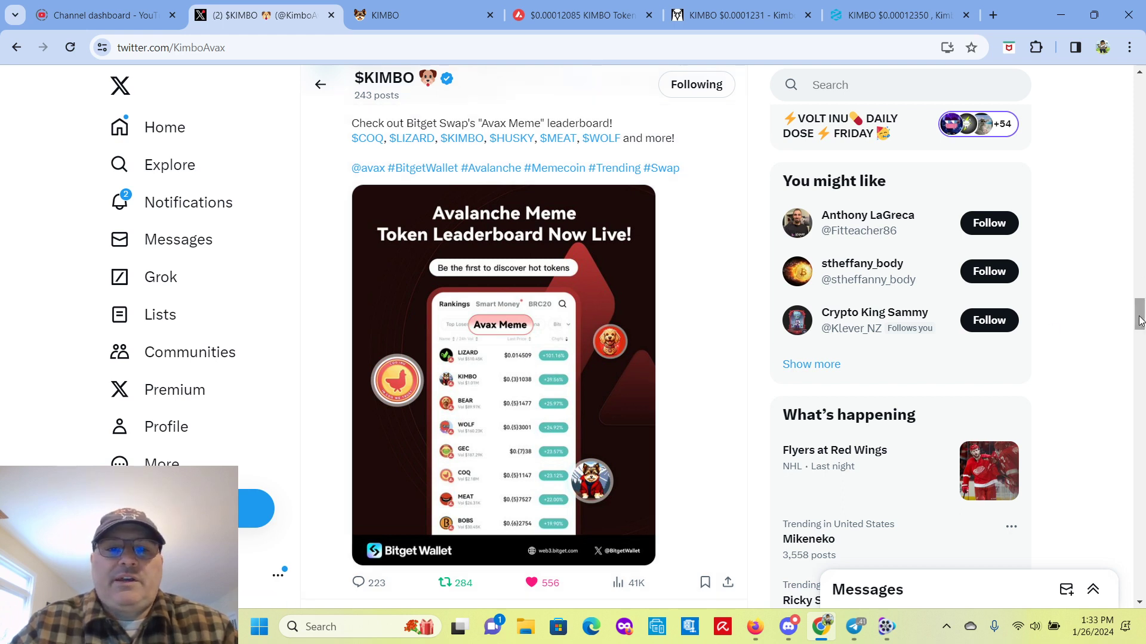
Step: Continue down to the January 21 Lost Worlds geoNFTs Kimbo Go repost
{"action": "scroll", "scroll_direction": "down", "scroll_amount": 3}
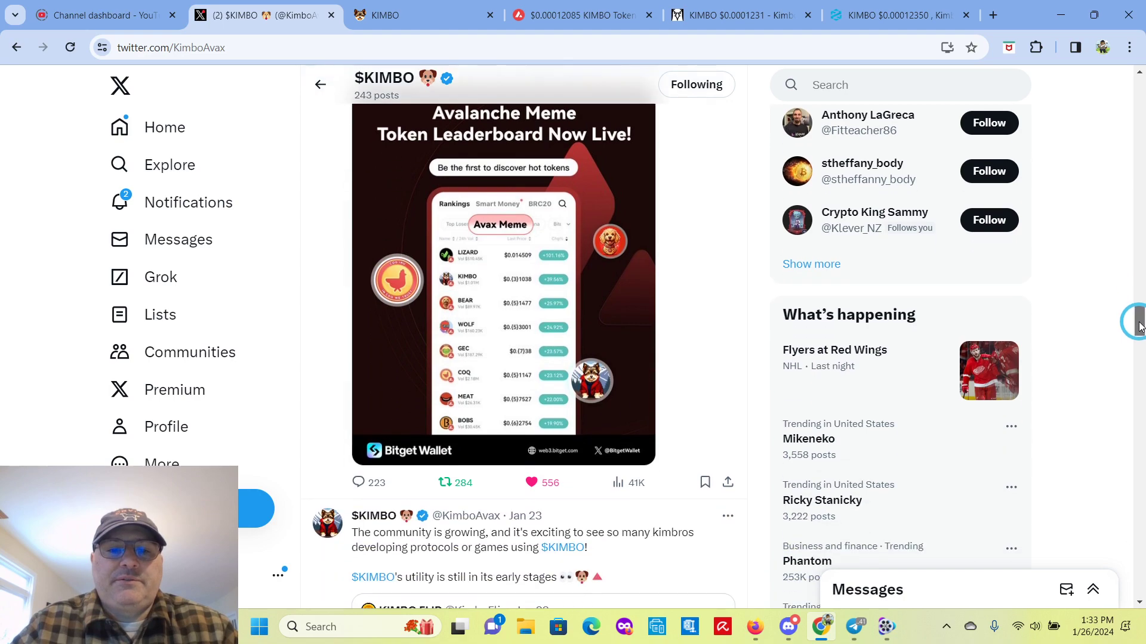
{"action": "scroll", "scroll_direction": "down", "scroll_amount": 3}
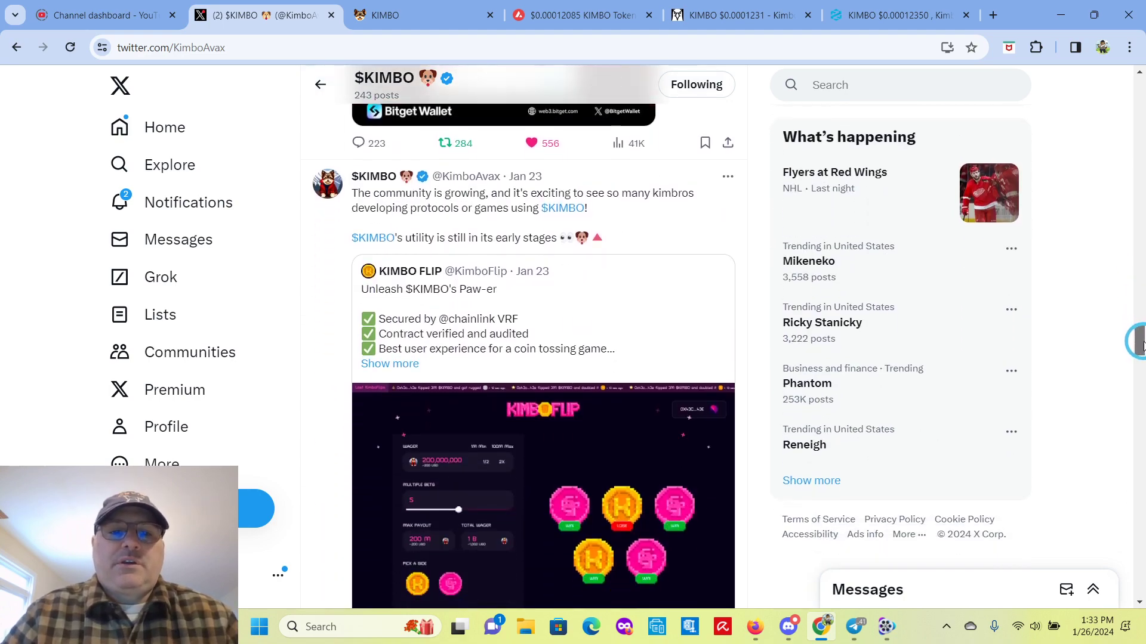
{"action": "scroll", "scroll_direction": "down", "scroll_amount": 3}
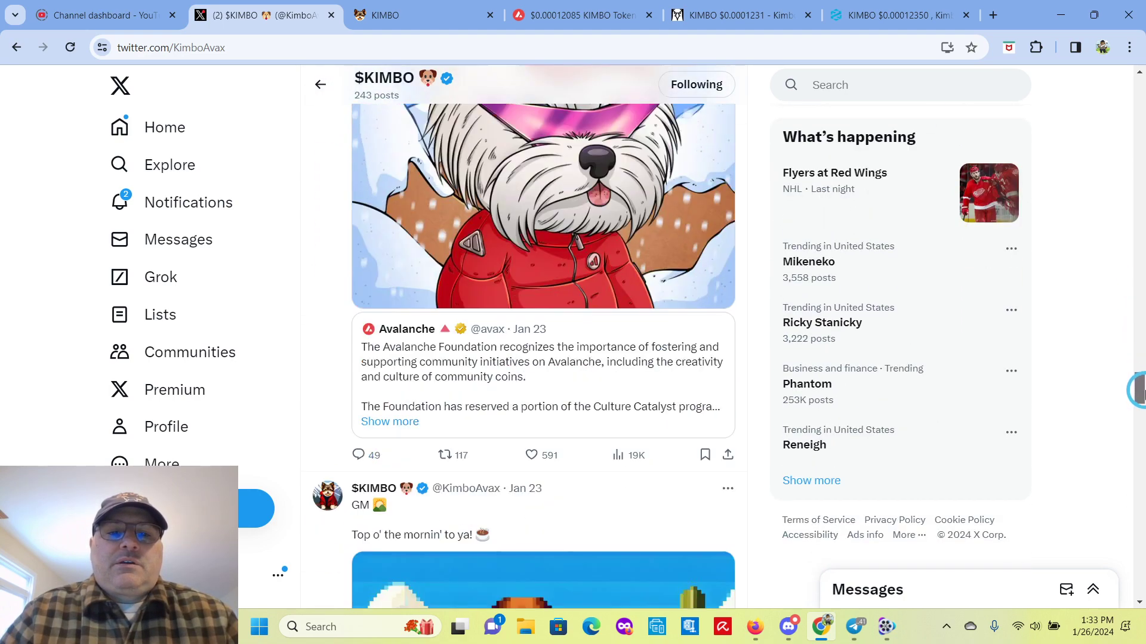
{"action": "scroll", "scroll_direction": "down", "scroll_amount": 3}
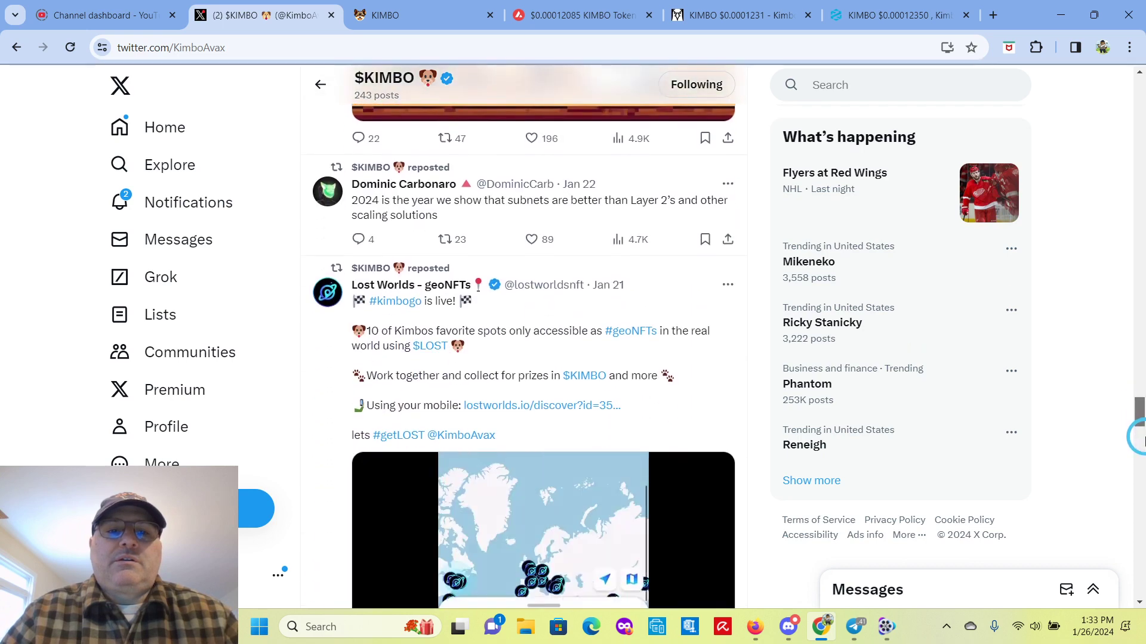
{"action": "scroll", "scroll_direction": "down", "scroll_amount": 3}
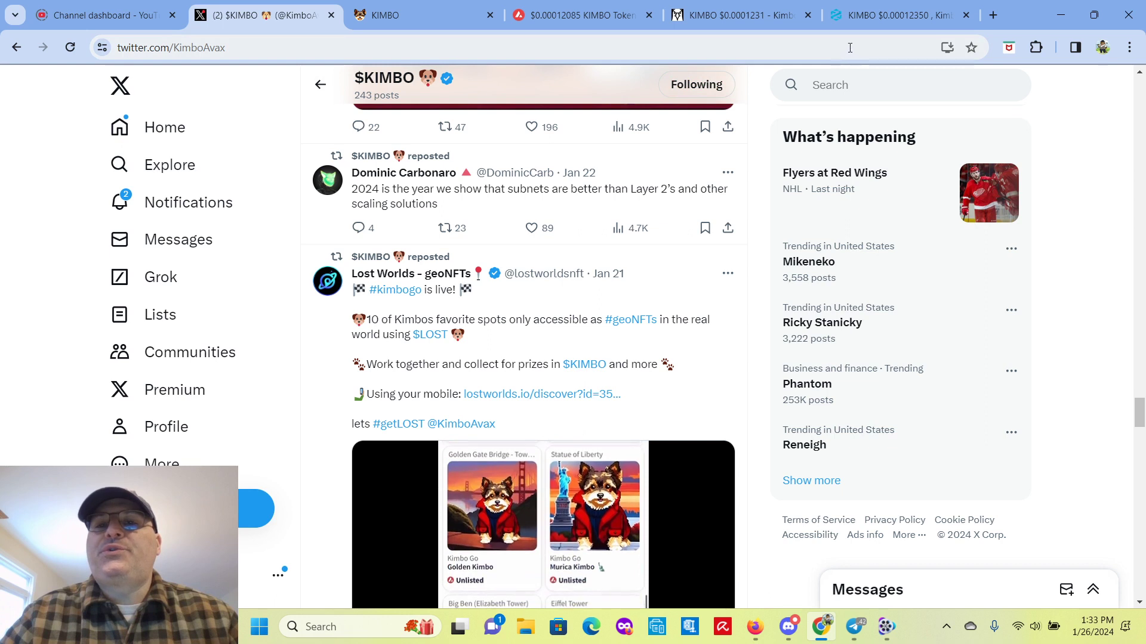
{"action": "mouse_move", "coordinate": [899, 14]}
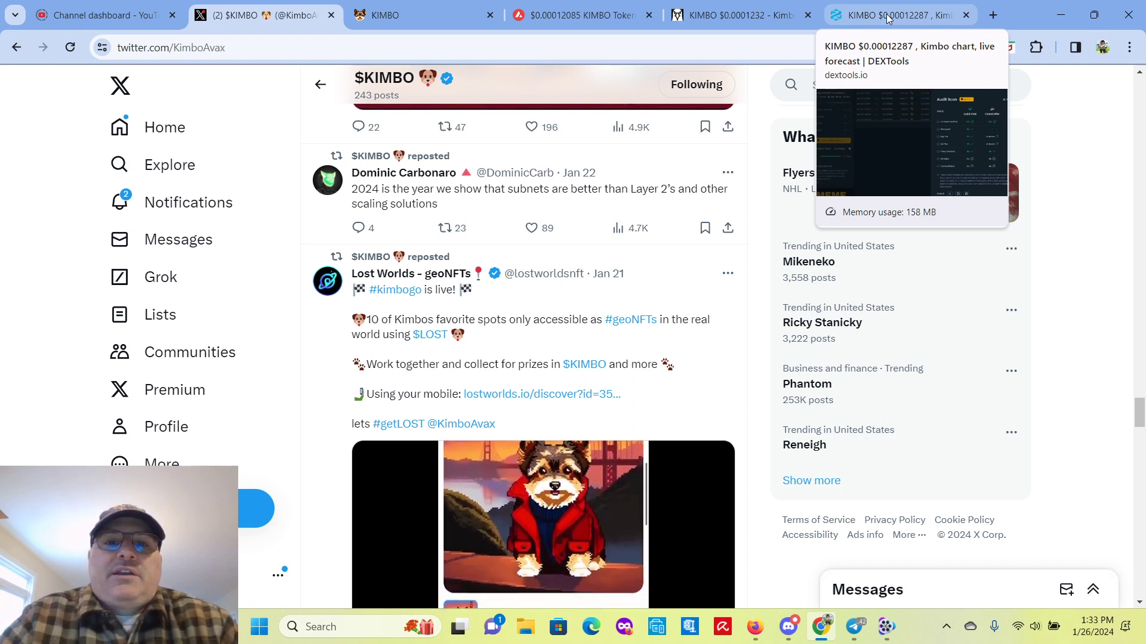
{"action": "scroll", "scroll_direction": "down", "scroll_amount": 3}
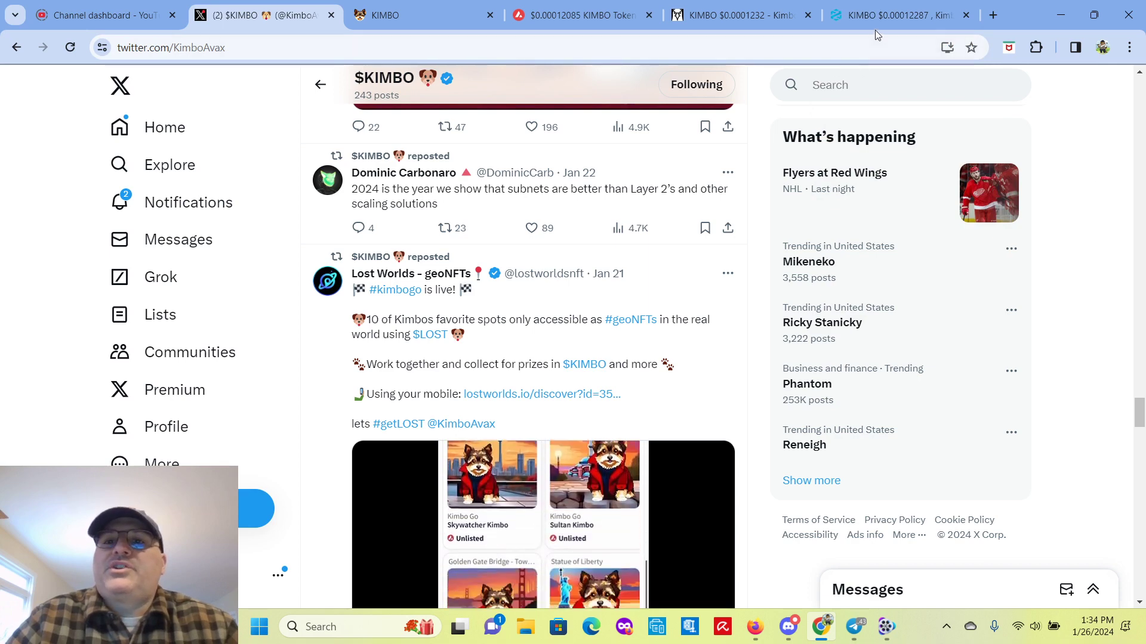
Step: Review KIMBO's Audit Scan results on its DEXTools page
{"action": "left_click", "coordinate": [898, 15]}
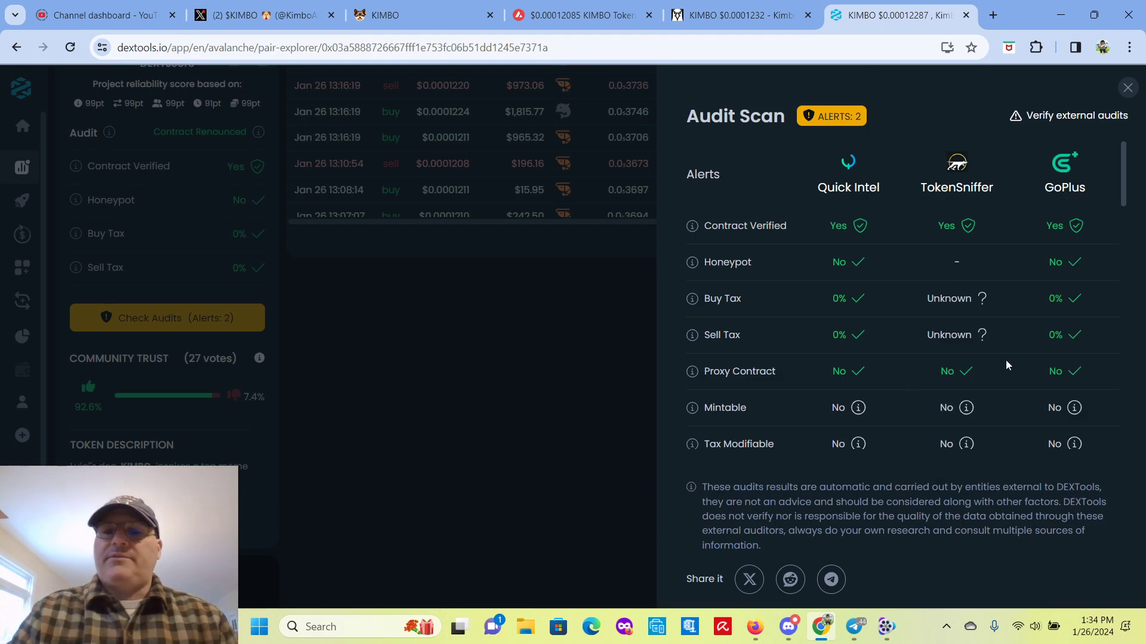
{"action": "scroll", "scroll_direction": "down", "scroll_amount": 3}
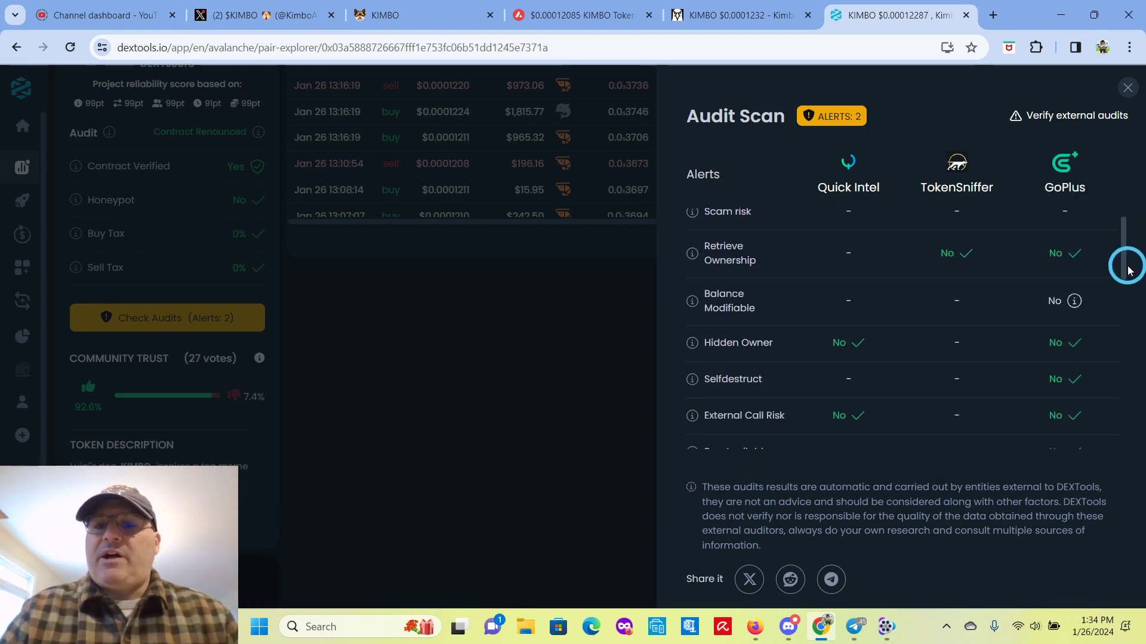
{"action": "scroll", "scroll_direction": "down", "scroll_amount": 3}
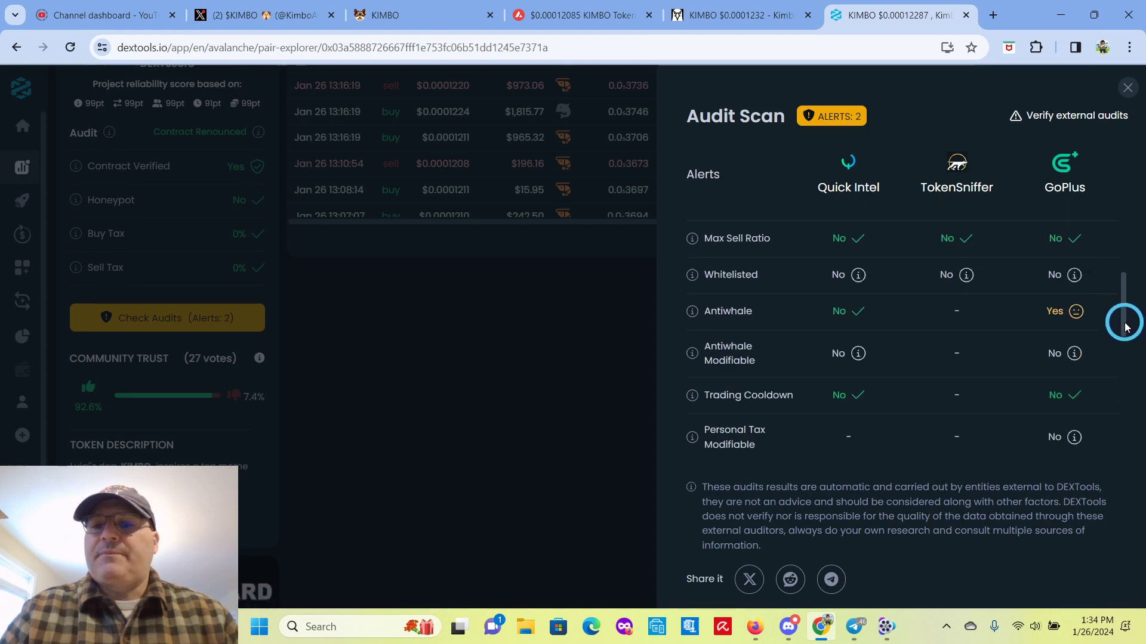
{"action": "scroll", "scroll_direction": "down", "scroll_amount": 3}
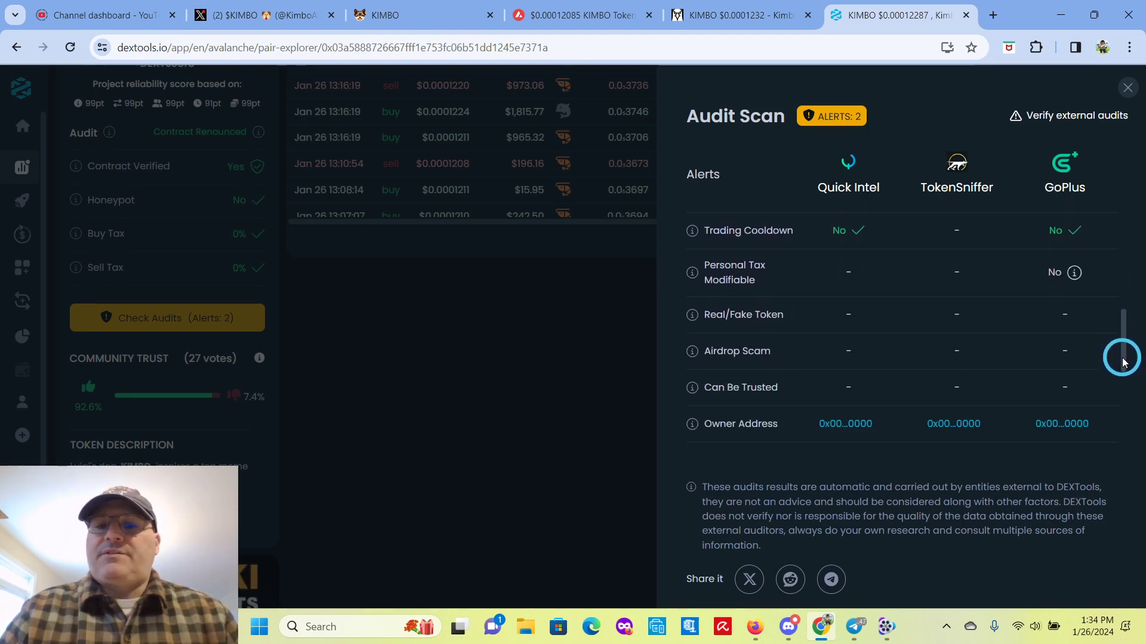
{"action": "scroll", "scroll_direction": "down", "scroll_amount": 3}
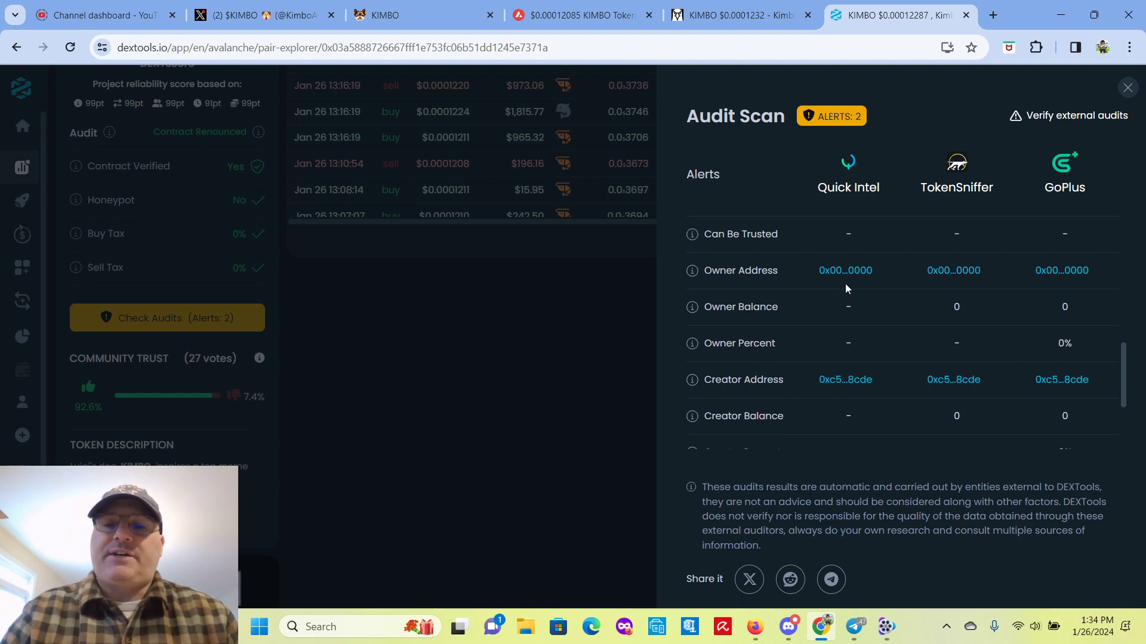
Step: Close the audit scan and return to the top of the KIMBO/AVAX chart page
{"action": "left_click", "coordinate": [1127, 87]}
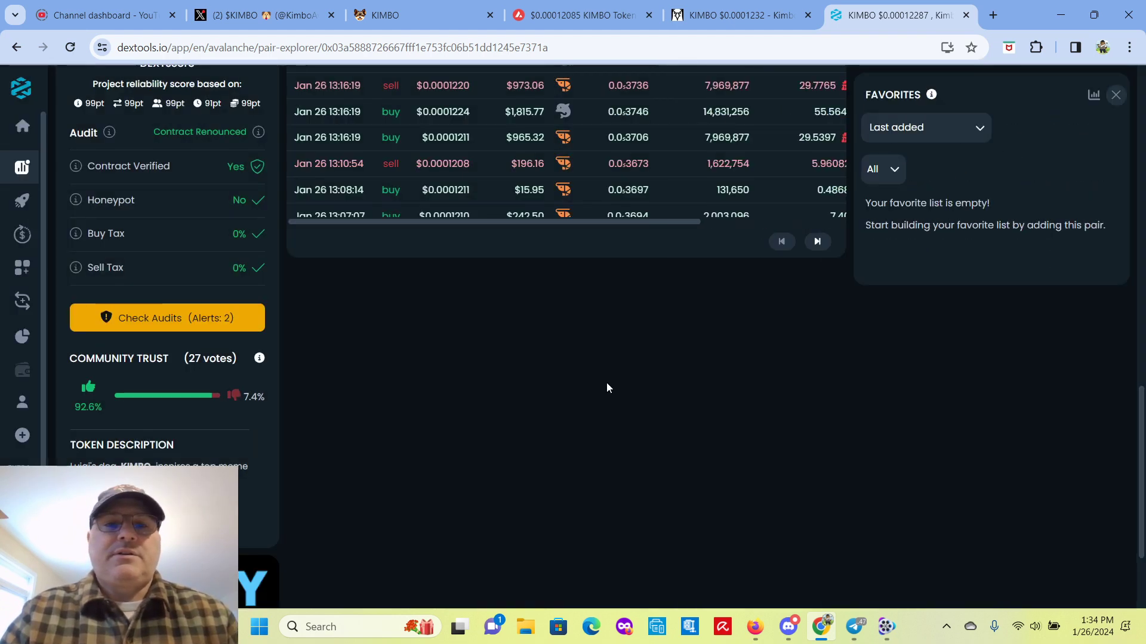
{"action": "scroll", "scroll_direction": "up", "scroll_amount": 3}
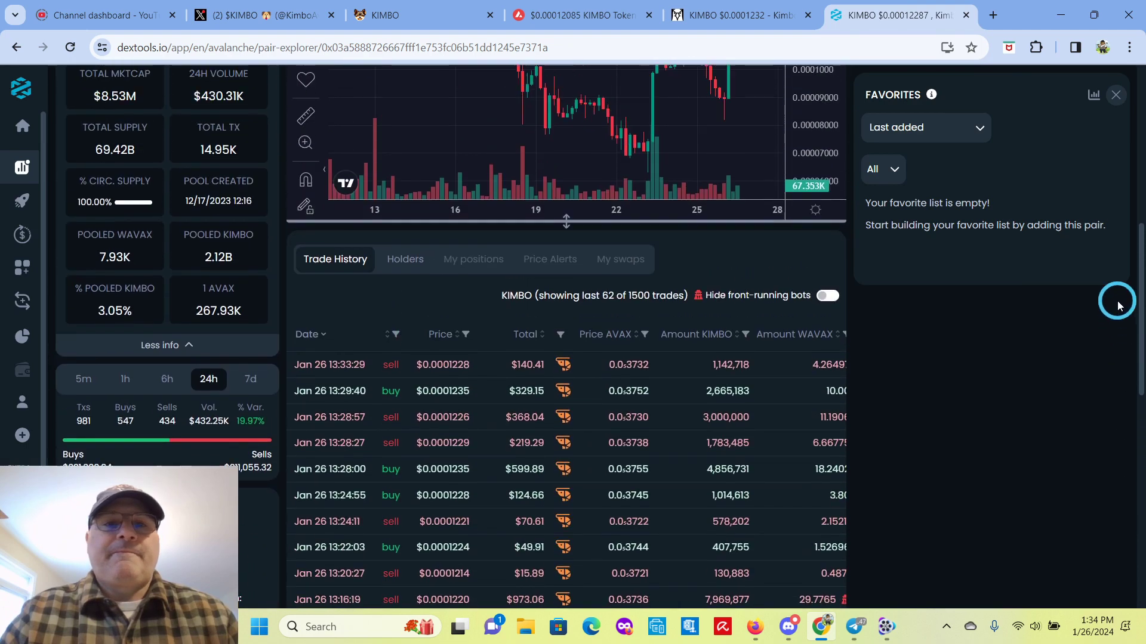
{"action": "scroll", "scroll_direction": "up", "scroll_amount": 3}
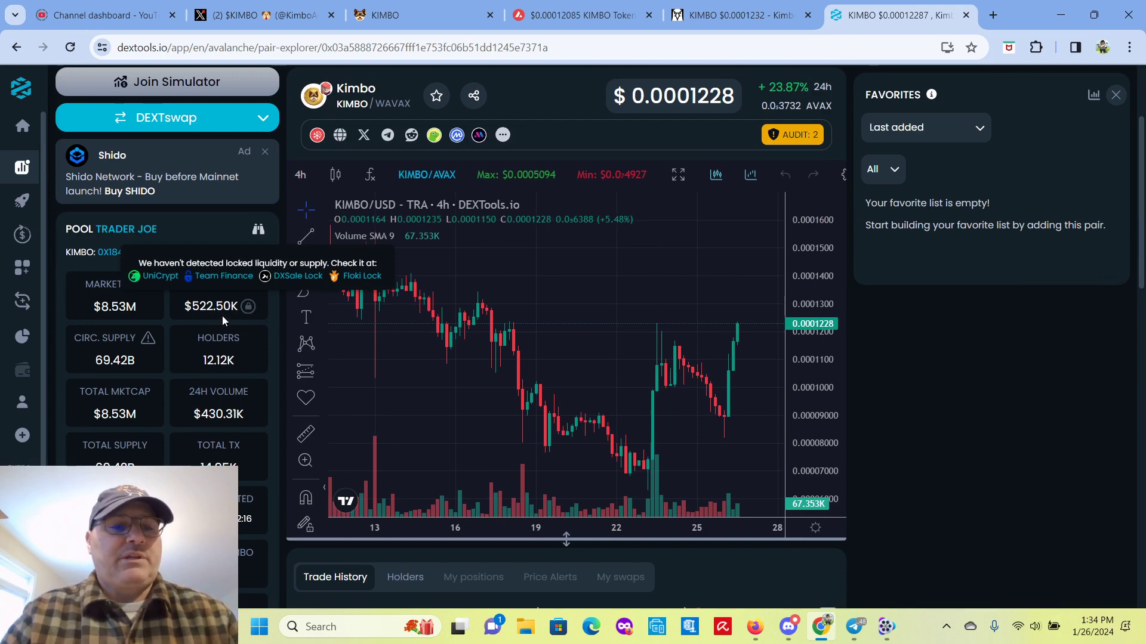
Step: Bring up the KIMBO/WAVAX Trader Joe pair on DEX Screener with its 1D chart, liquidity and stats
{"action": "left_click", "coordinate": [737, 14]}
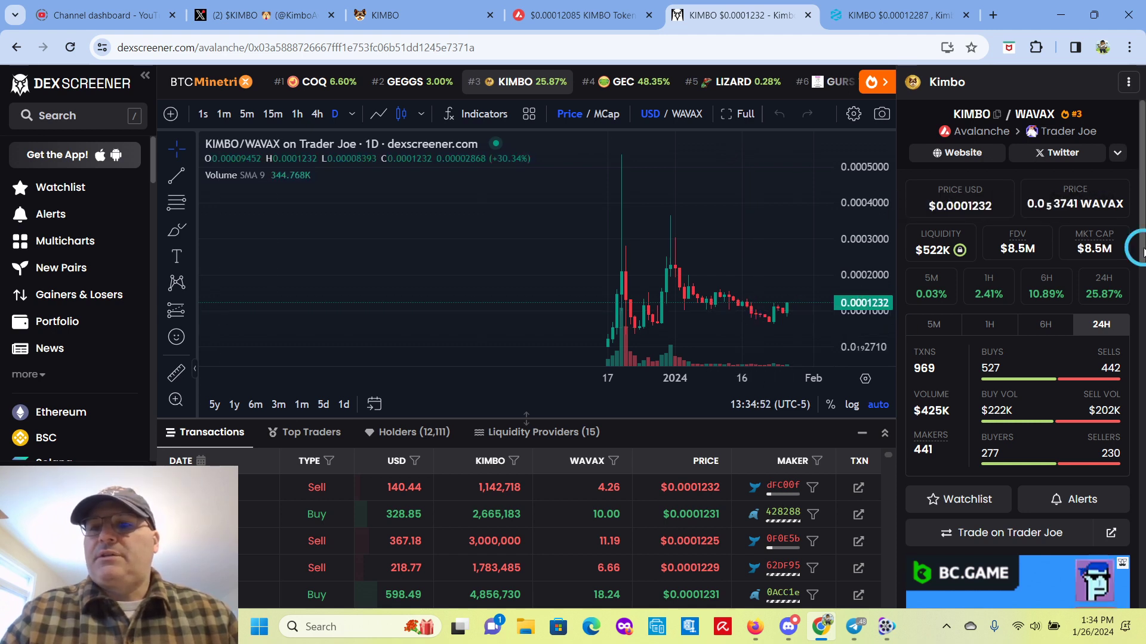
{"action": "scroll", "scroll_direction": "down", "scroll_amount": 3}
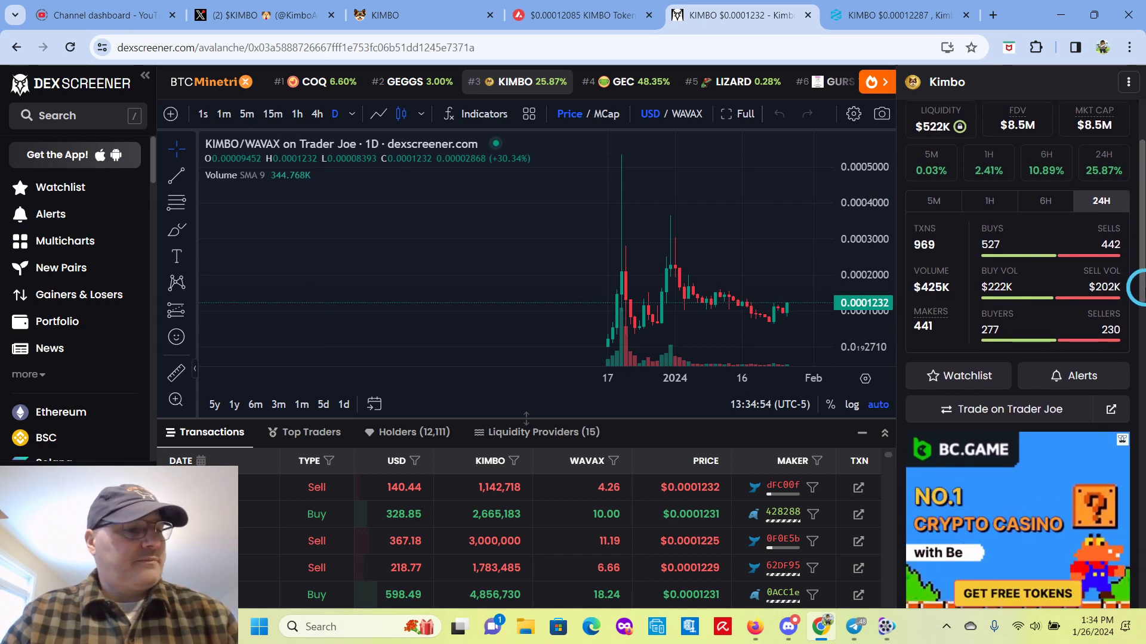
{"action": "scroll", "scroll_direction": "down", "scroll_amount": 3}
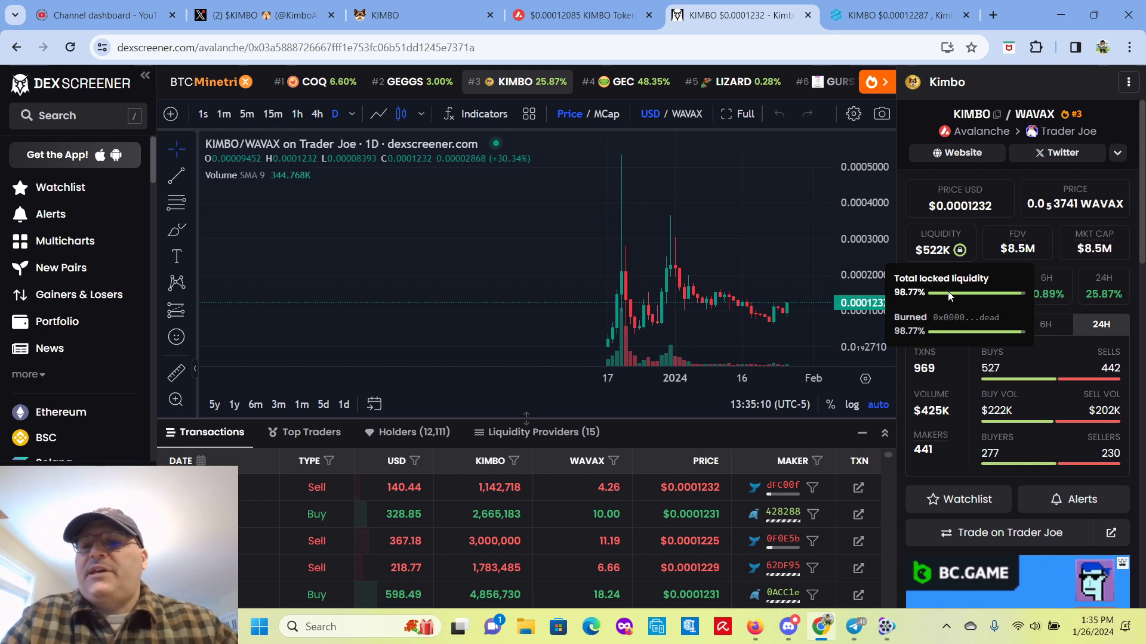
{"action": "mouse_move", "coordinate": [961, 320]}
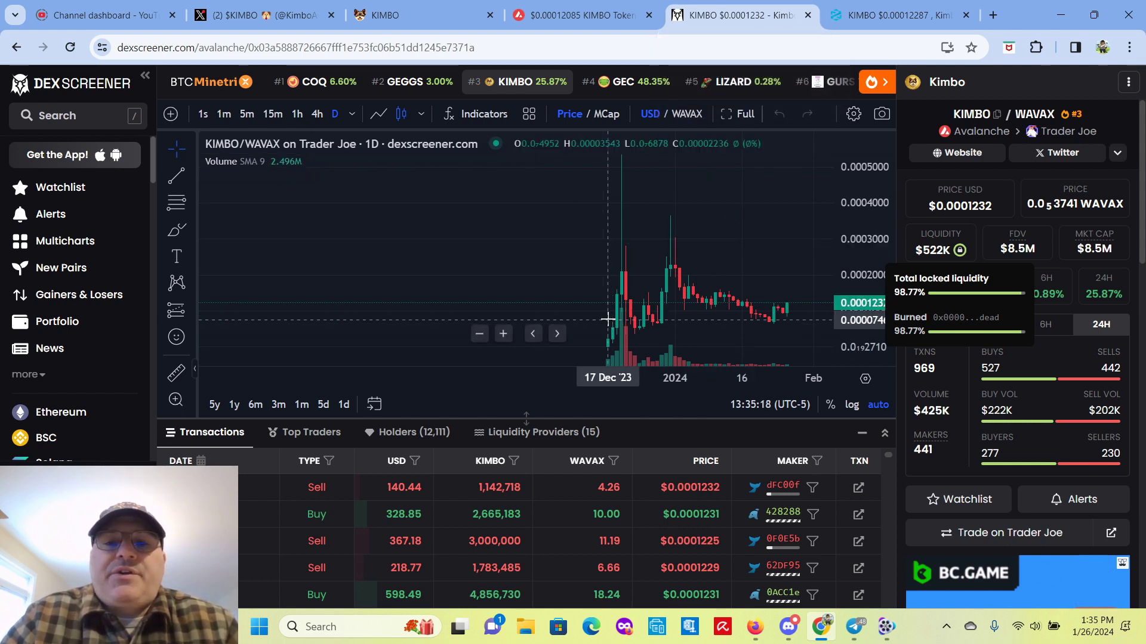
{"action": "mouse_move", "coordinate": [806, 196]}
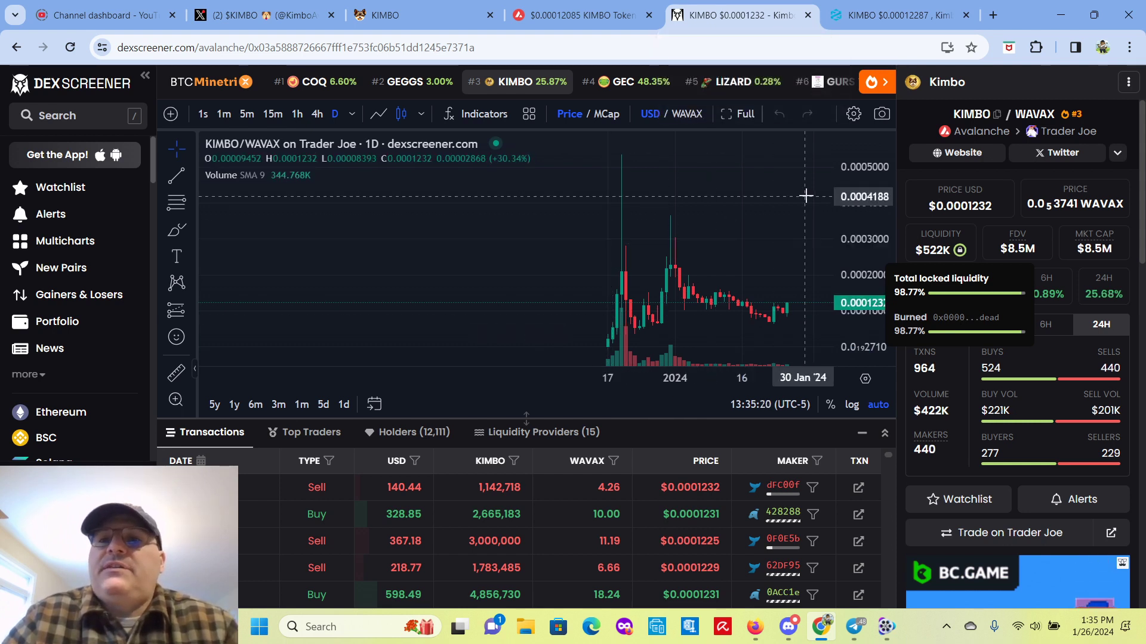
{"action": "mouse_move", "coordinate": [898, 15]}
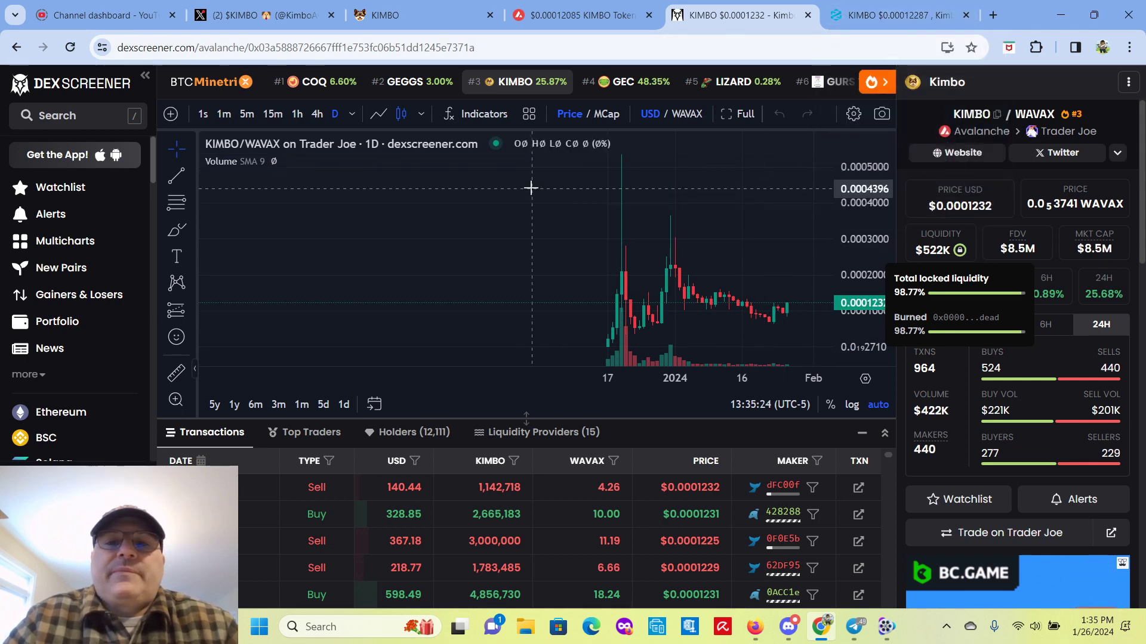
{"action": "mouse_move", "coordinate": [624, 165]}
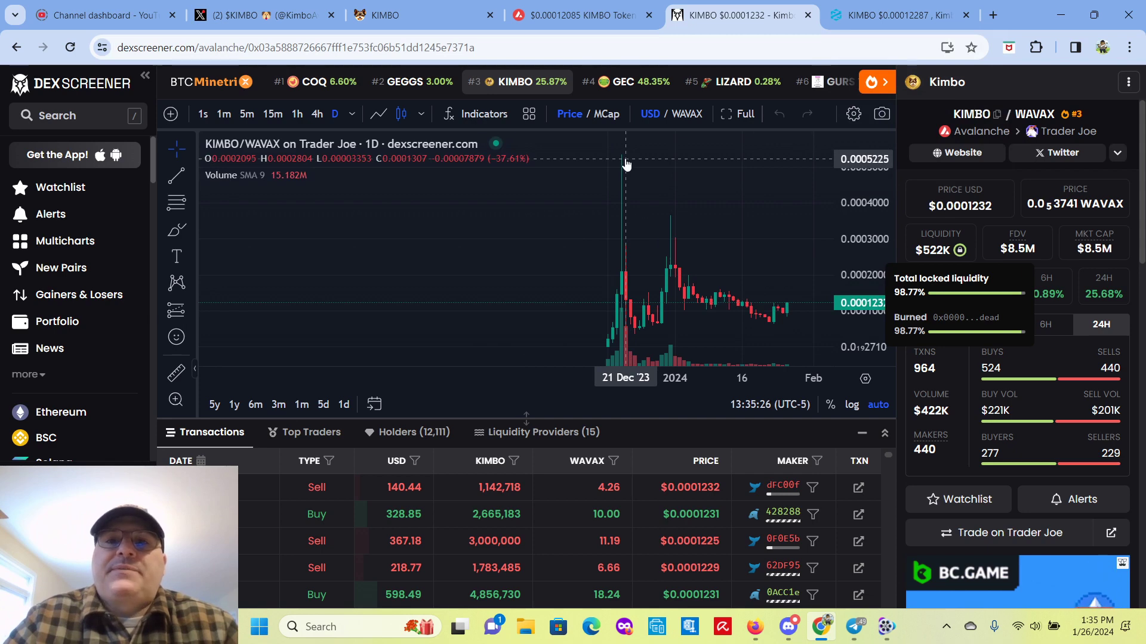
{"action": "mouse_move", "coordinate": [640, 338]}
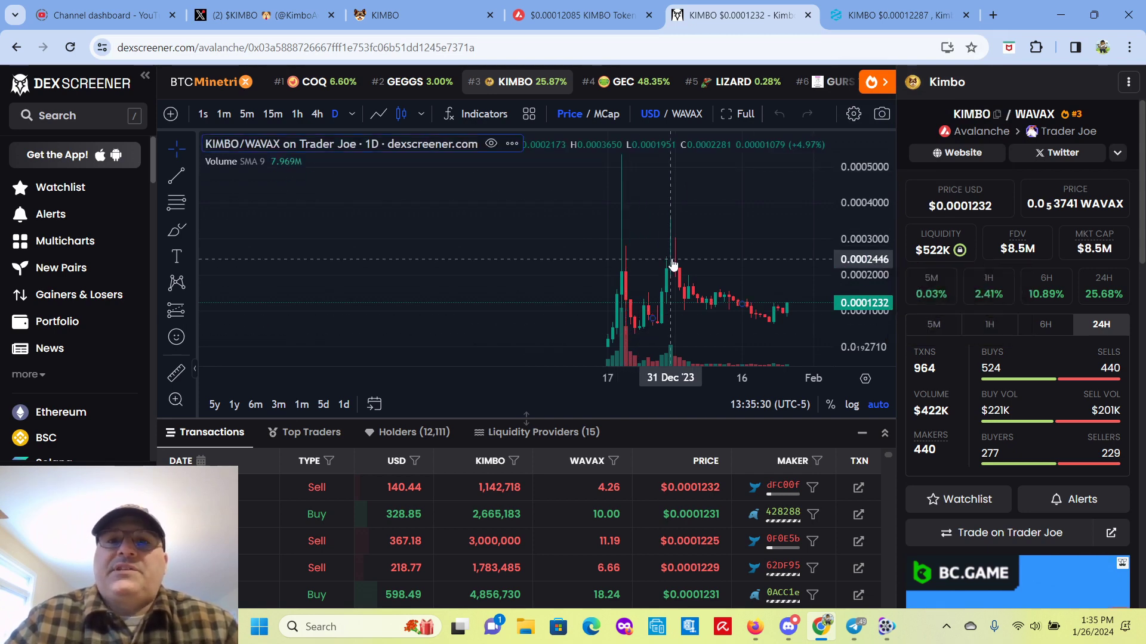
{"action": "mouse_move", "coordinate": [782, 323]}
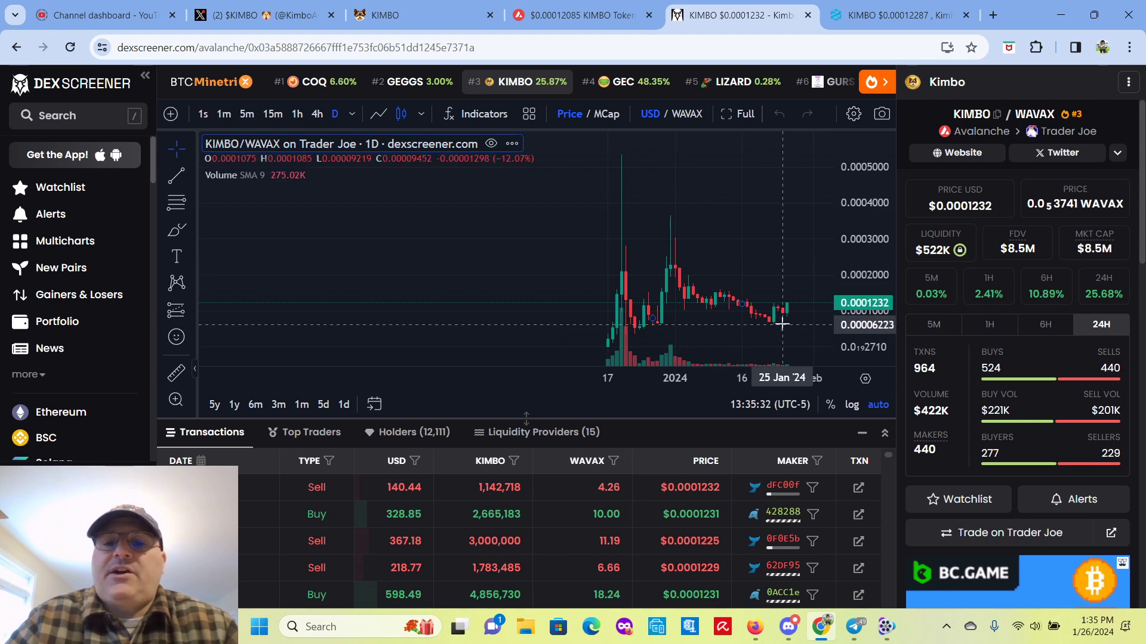
{"action": "mouse_move", "coordinate": [789, 321]}
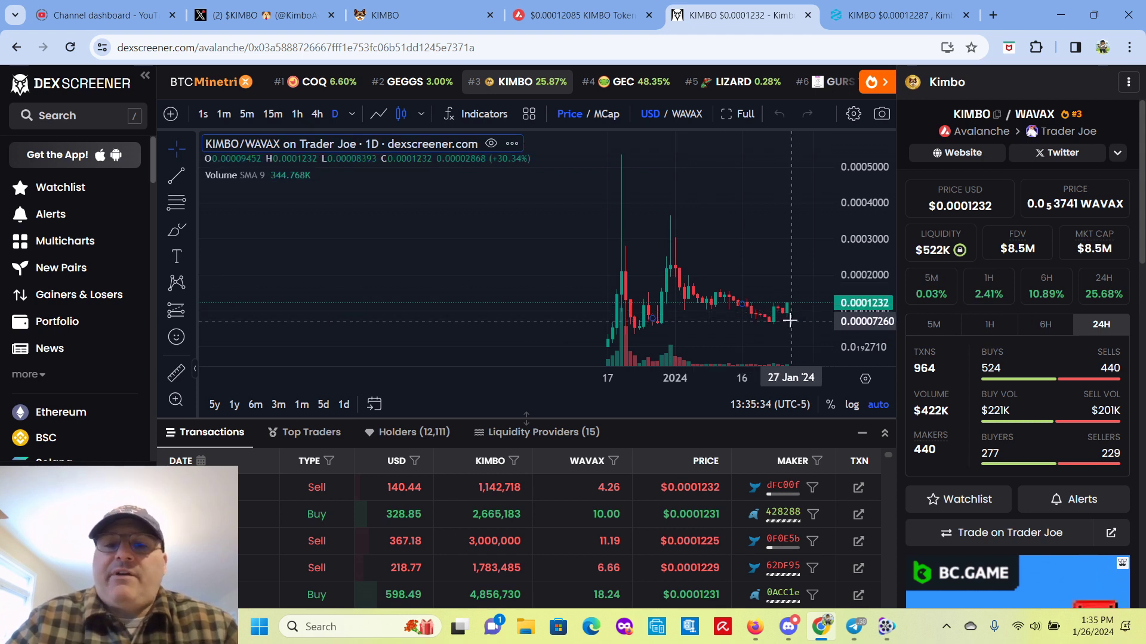
{"action": "mouse_move", "coordinate": [774, 330]}
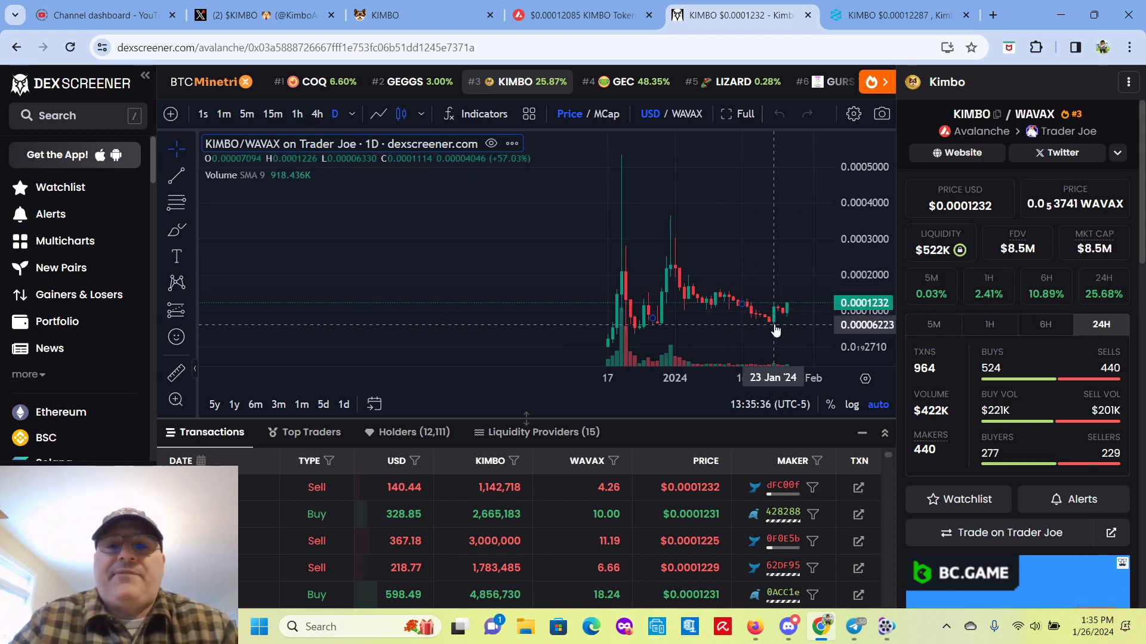
{"action": "mouse_move", "coordinate": [781, 316]}
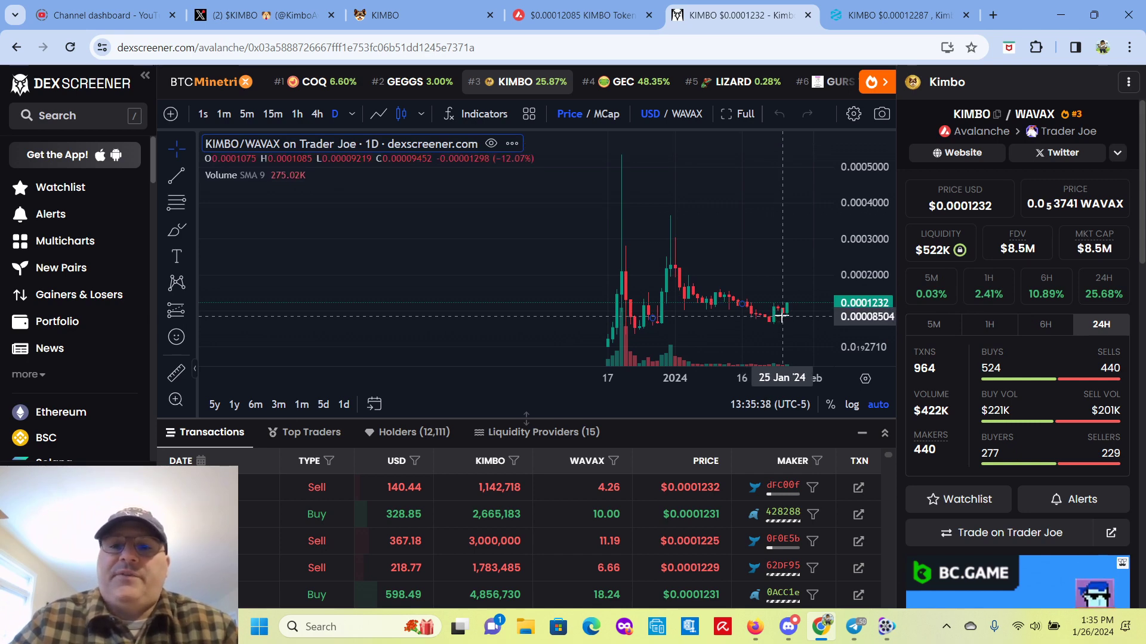
{"action": "mouse_move", "coordinate": [741, 306]}
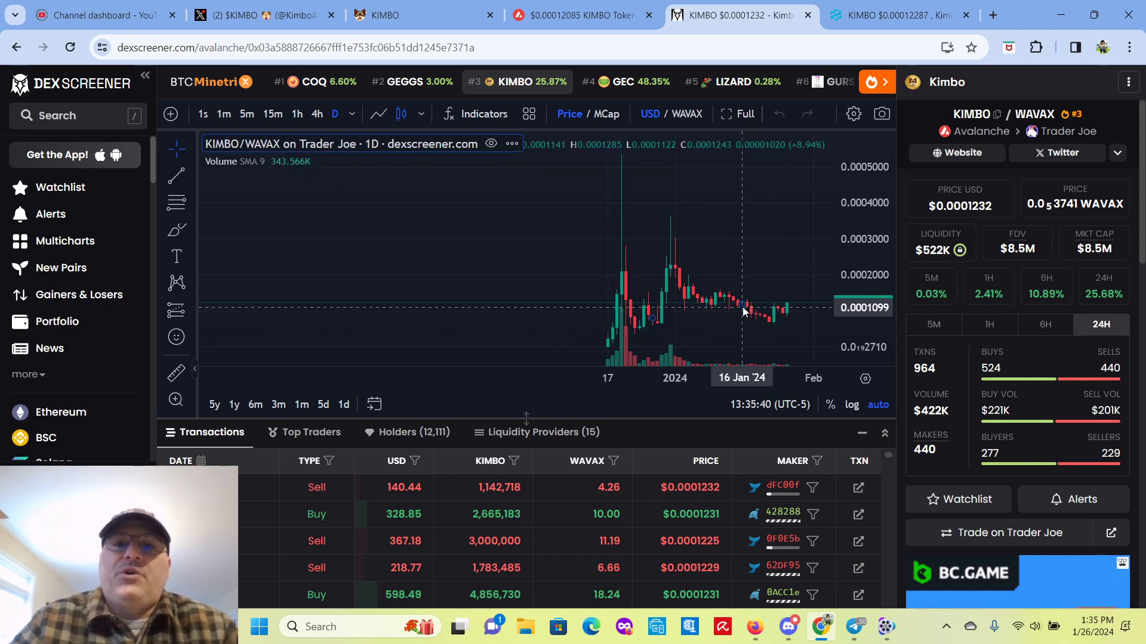
{"action": "mouse_move", "coordinate": [728, 307]}
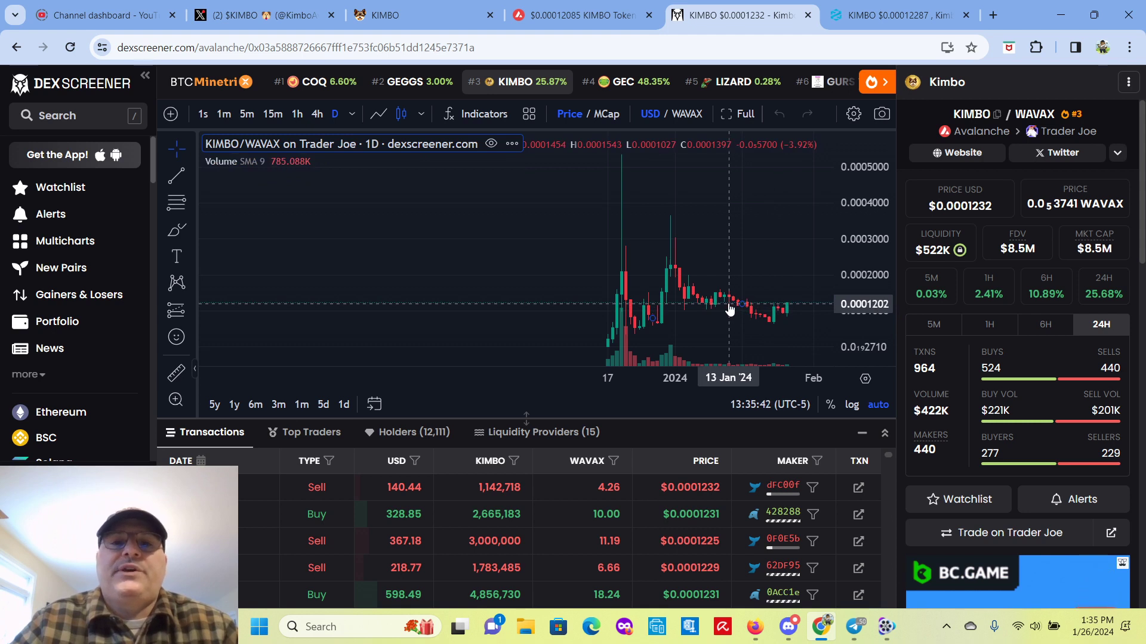
{"action": "mouse_move", "coordinate": [666, 265]}
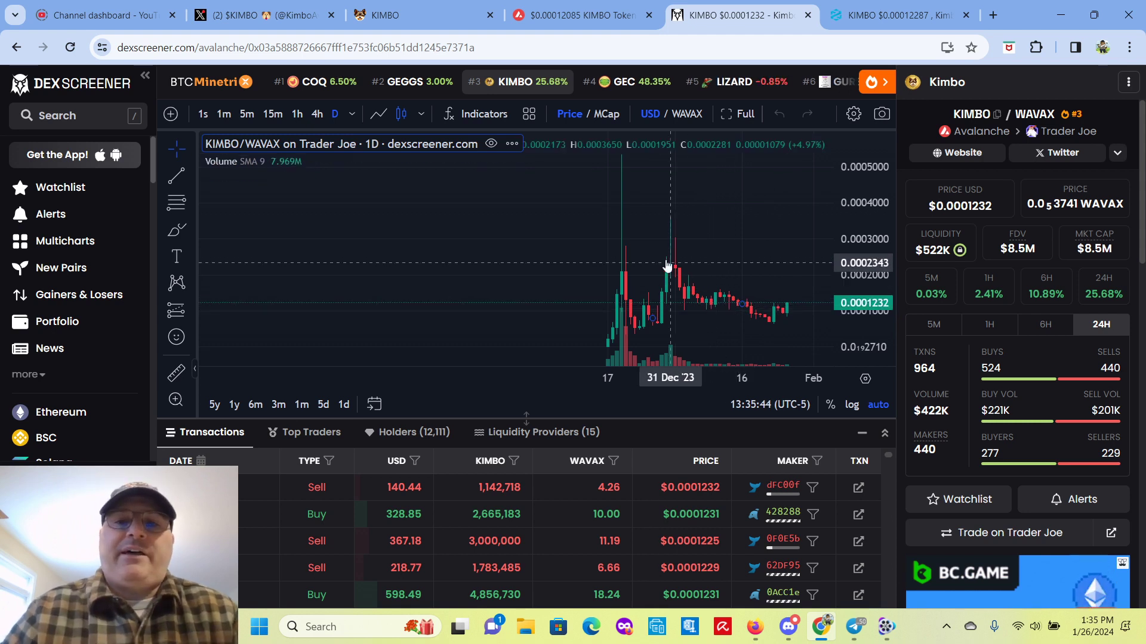
{"action": "mouse_move", "coordinate": [493, 247]}
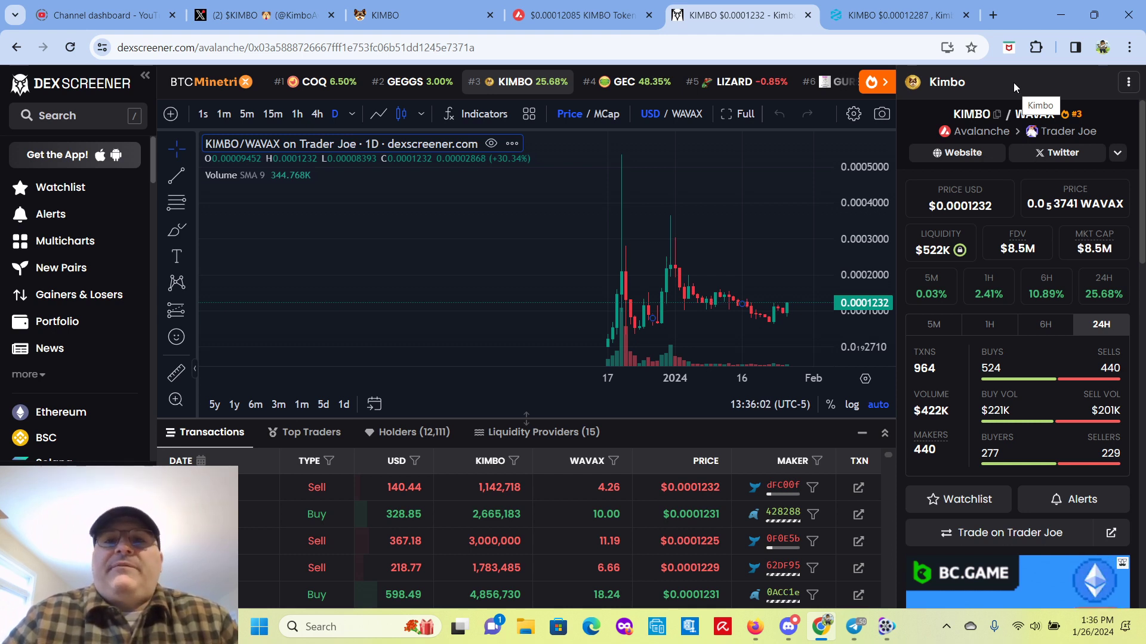
{"action": "mouse_move", "coordinate": [821, 439]}
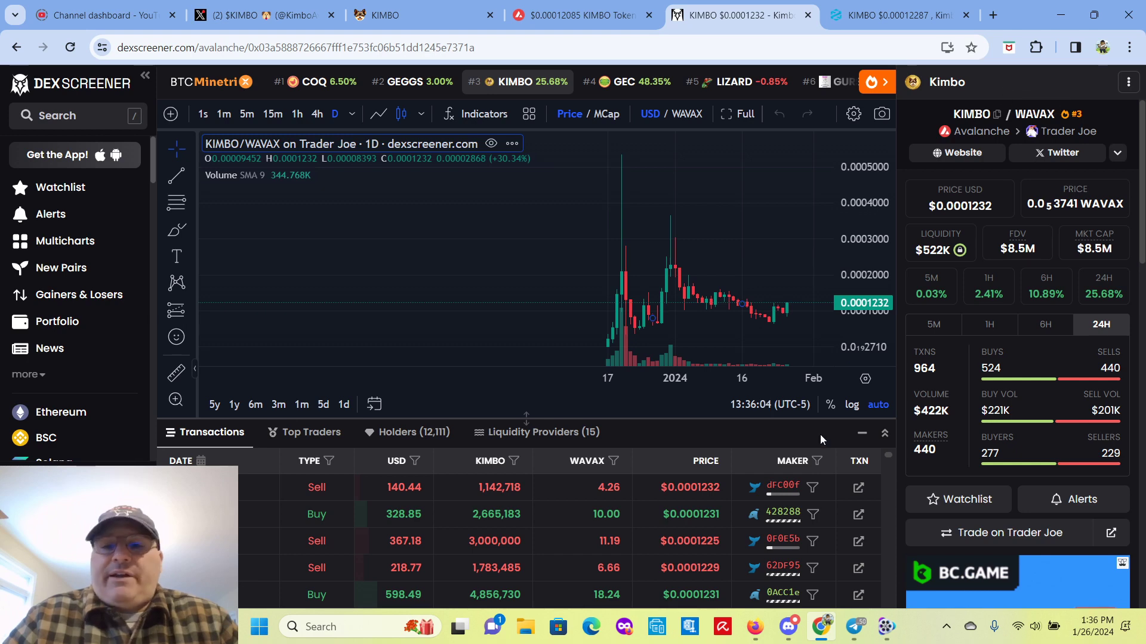
Step: Open Telegram's KIMBO General Chat and step back through pinned announcements to the NFT artist one
{"action": "left_click", "coordinate": [854, 627]}
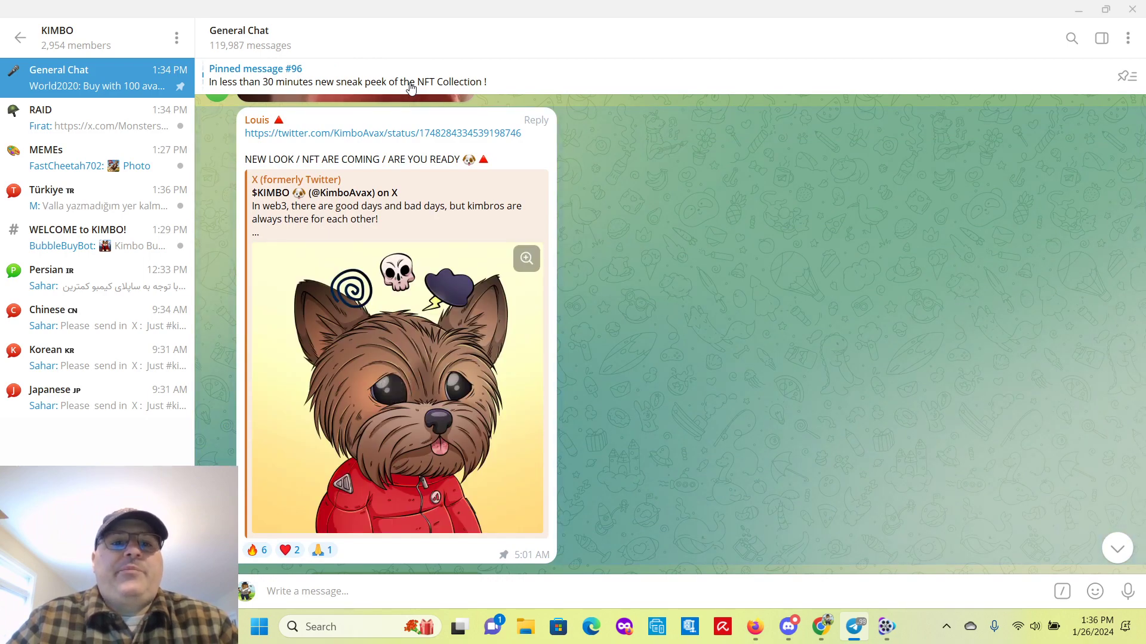
{"action": "scroll", "scroll_direction": "up", "scroll_amount": 3}
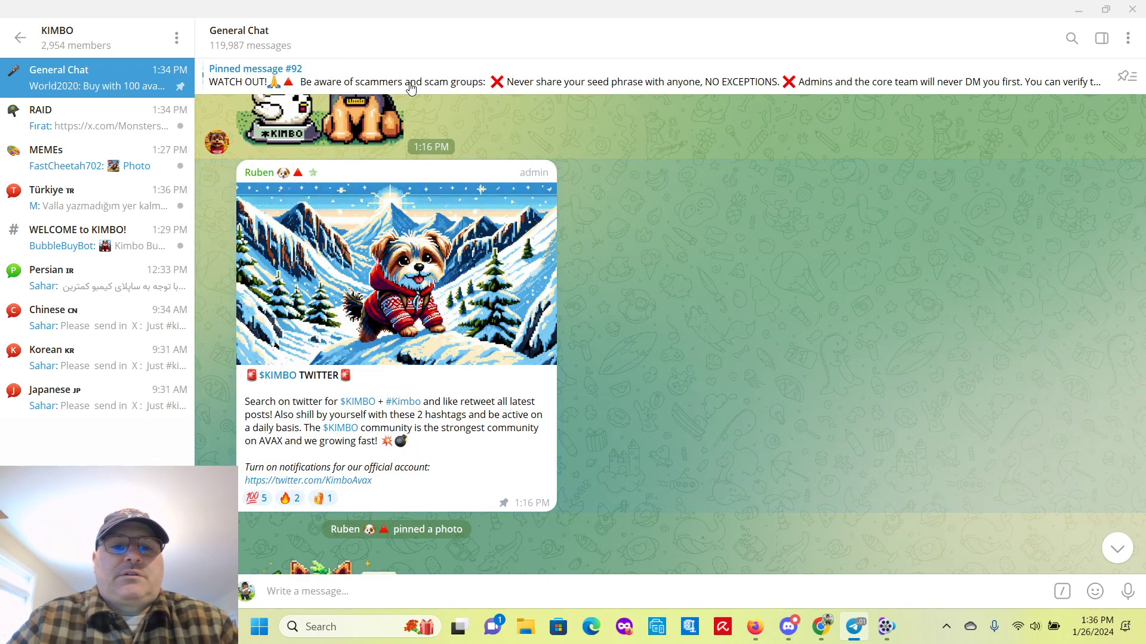
{"action": "left_click", "coordinate": [409, 82]}
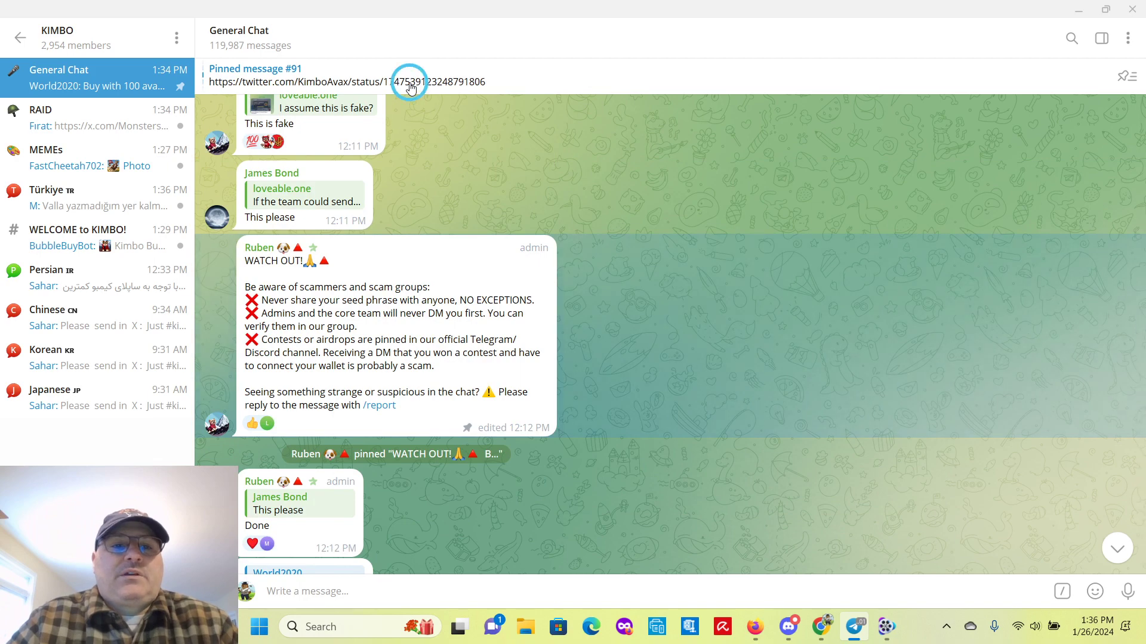
{"action": "scroll", "scroll_direction": "up", "scroll_amount": 3}
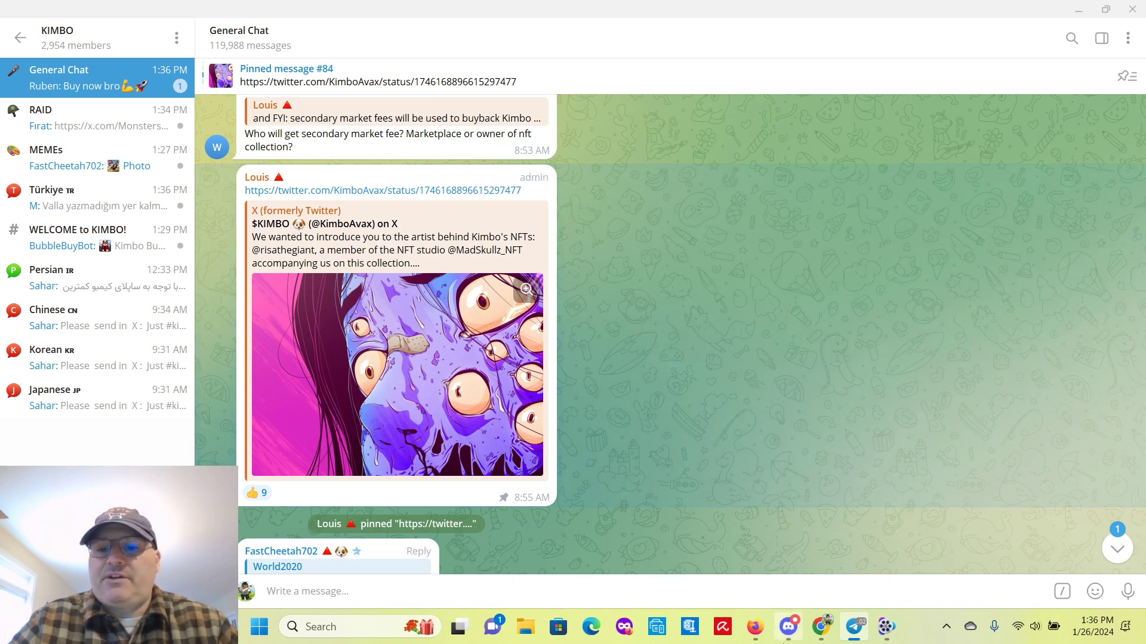
{"action": "mouse_move", "coordinate": [855, 626]}
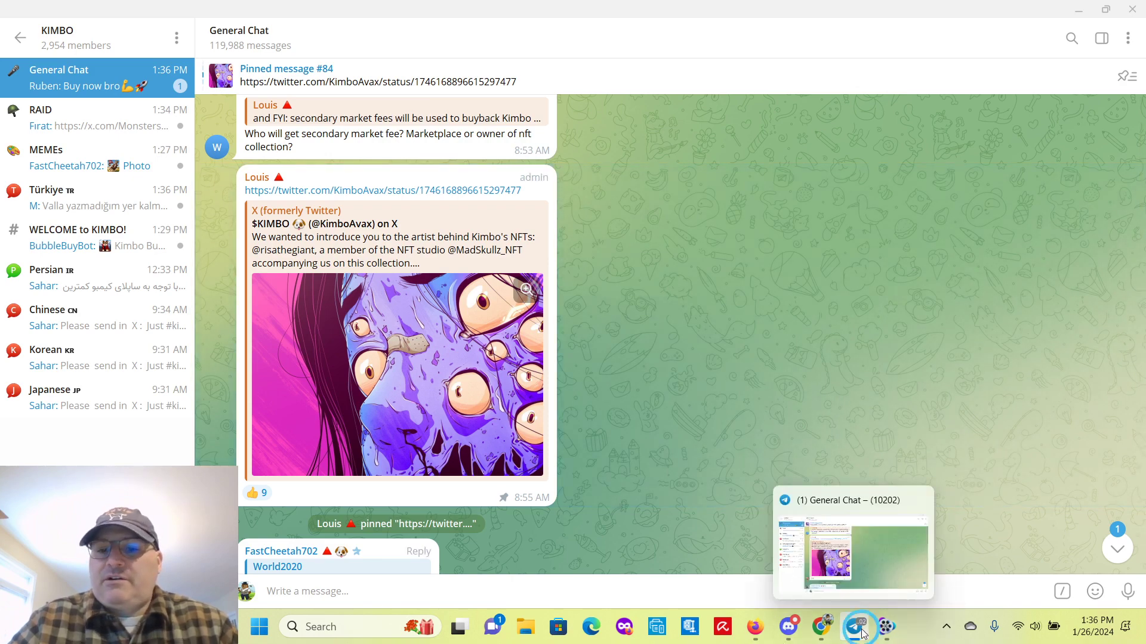
Step: Return from Telegram to the DEX Screener KIMBO/WAVAX pair page with its chart and stats
{"action": "left_click", "coordinate": [823, 626]}
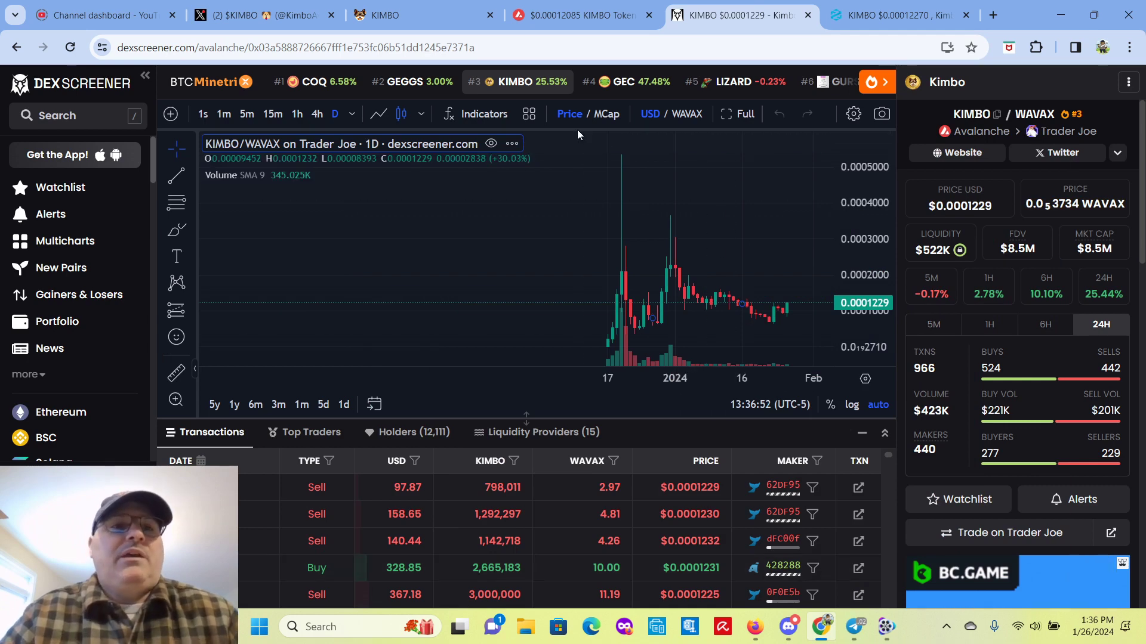
{"action": "mouse_move", "coordinate": [734, 81]}
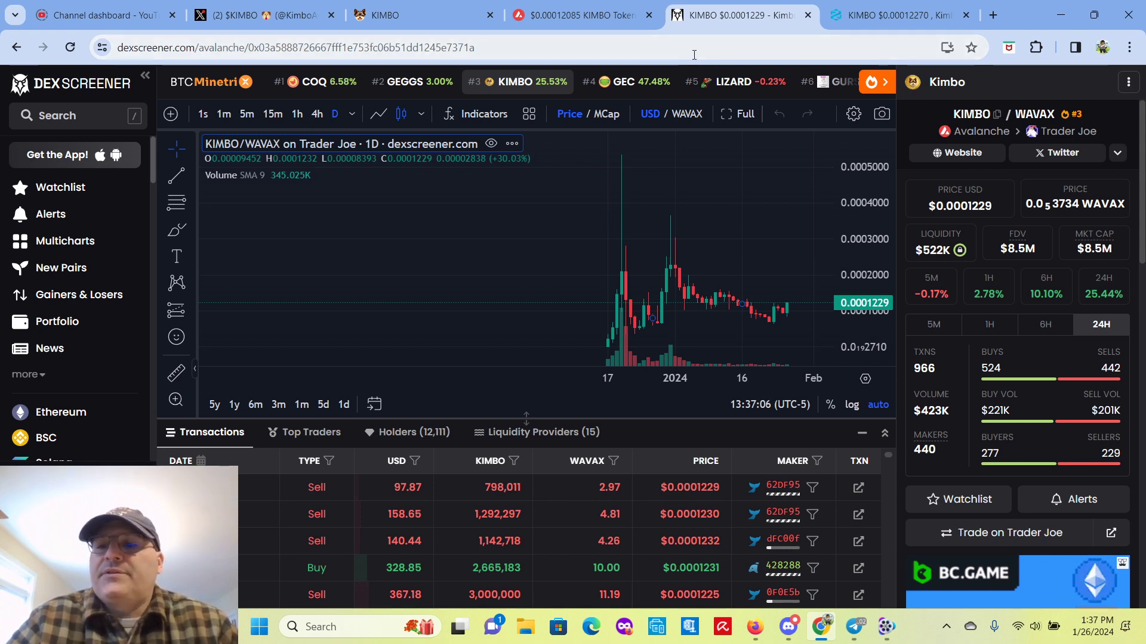
{"action": "mouse_move", "coordinate": [954, 294]}
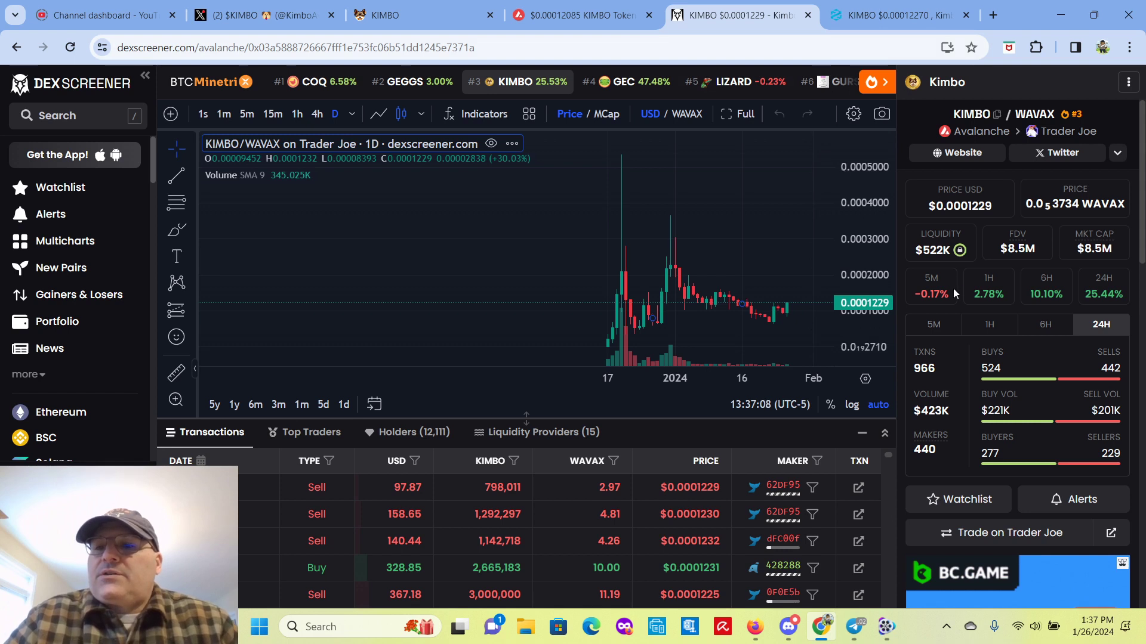
{"action": "mouse_move", "coordinate": [1096, 264]}
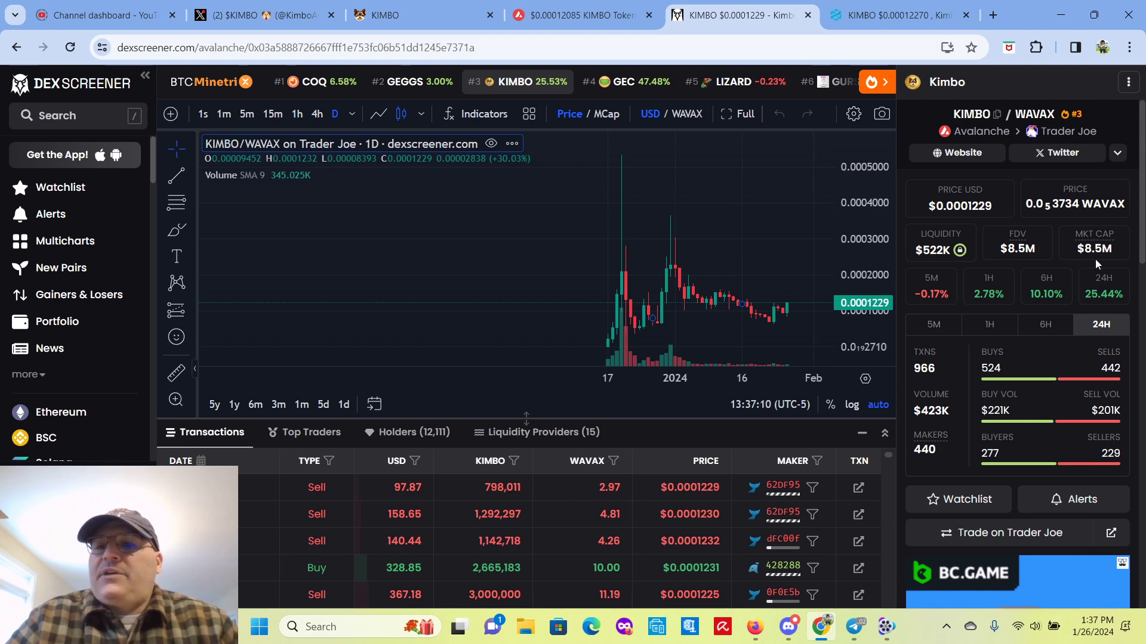
{"action": "mouse_move", "coordinate": [578, 176]}
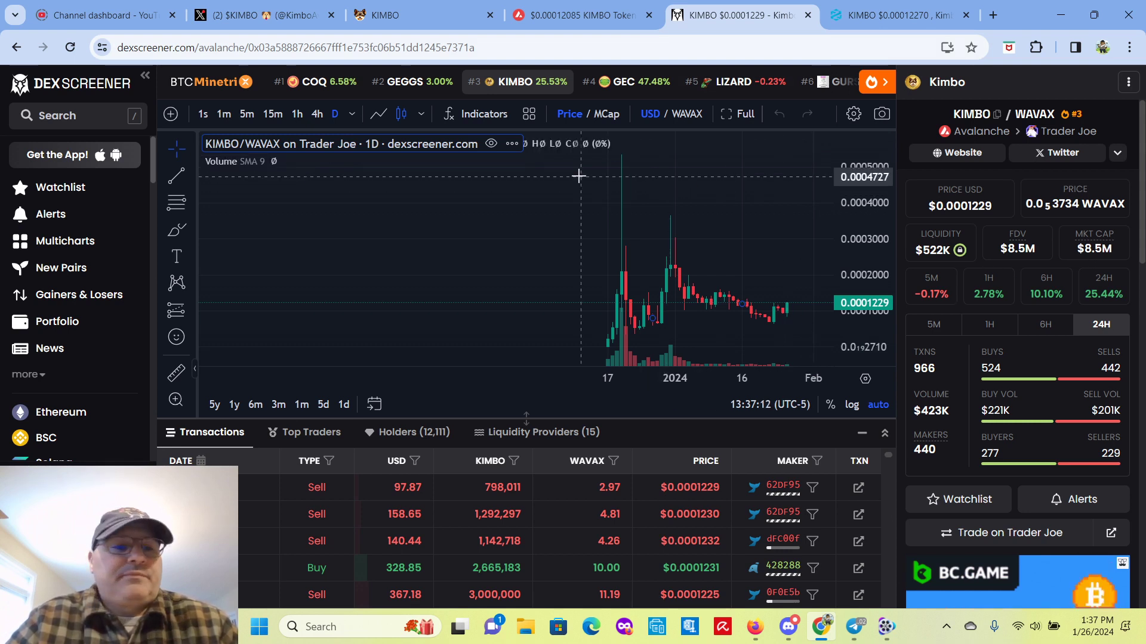
{"action": "mouse_move", "coordinate": [811, 144]}
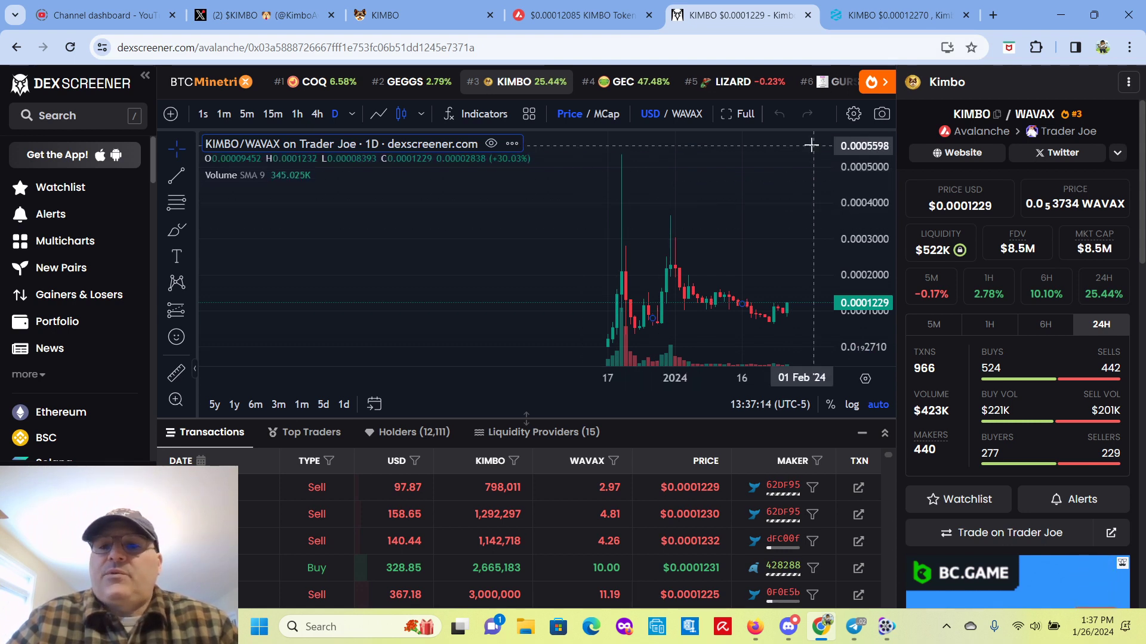
{"action": "mouse_move", "coordinate": [866, 314]}
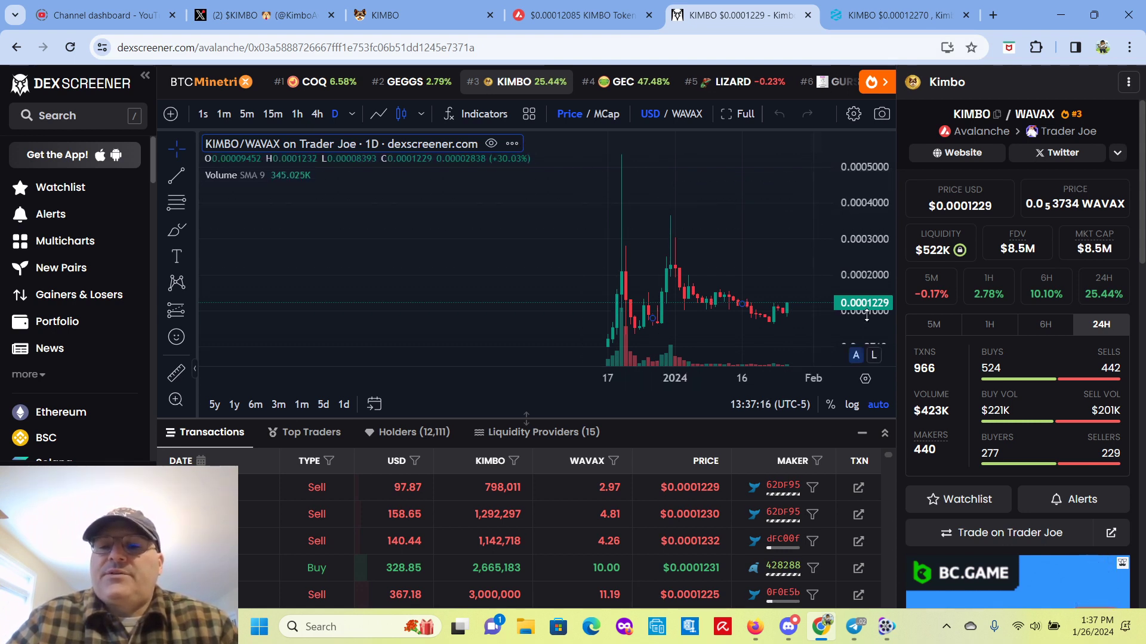